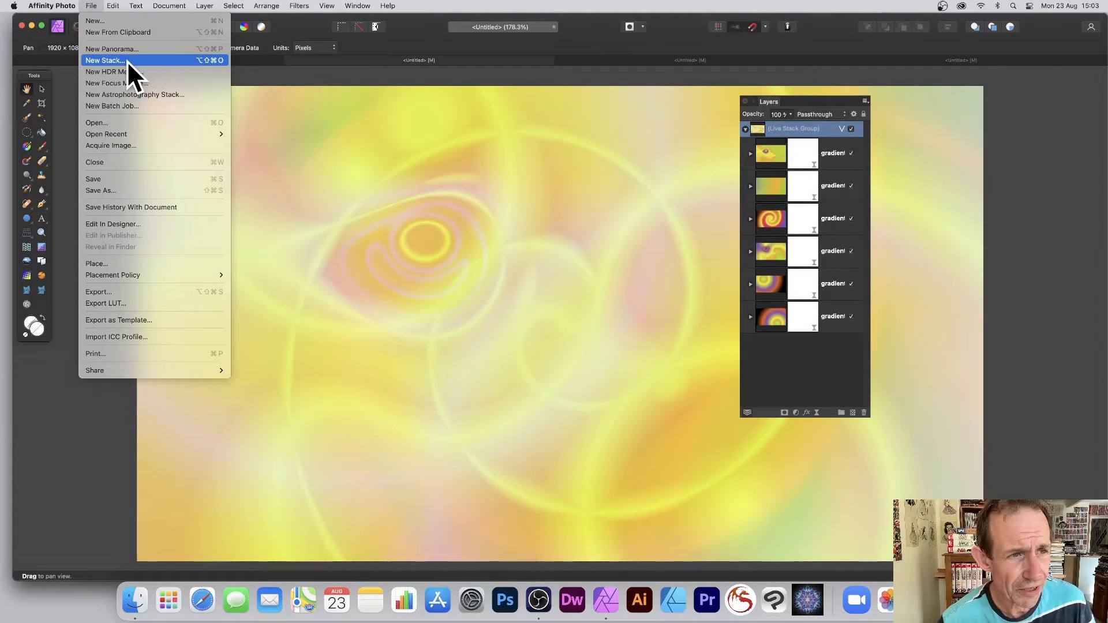
Begin a new image stack and choose gradient1–gradient6.jpg from the test folder
{"action": "left_click", "coordinate": [104, 60]}
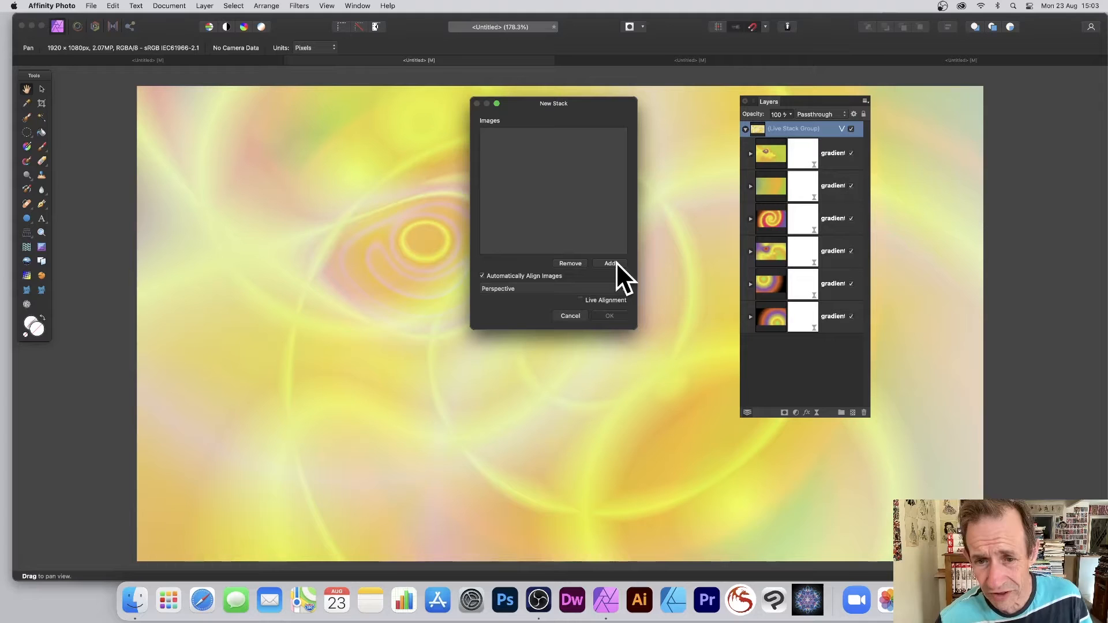
{"action": "left_click", "coordinate": [610, 263]}
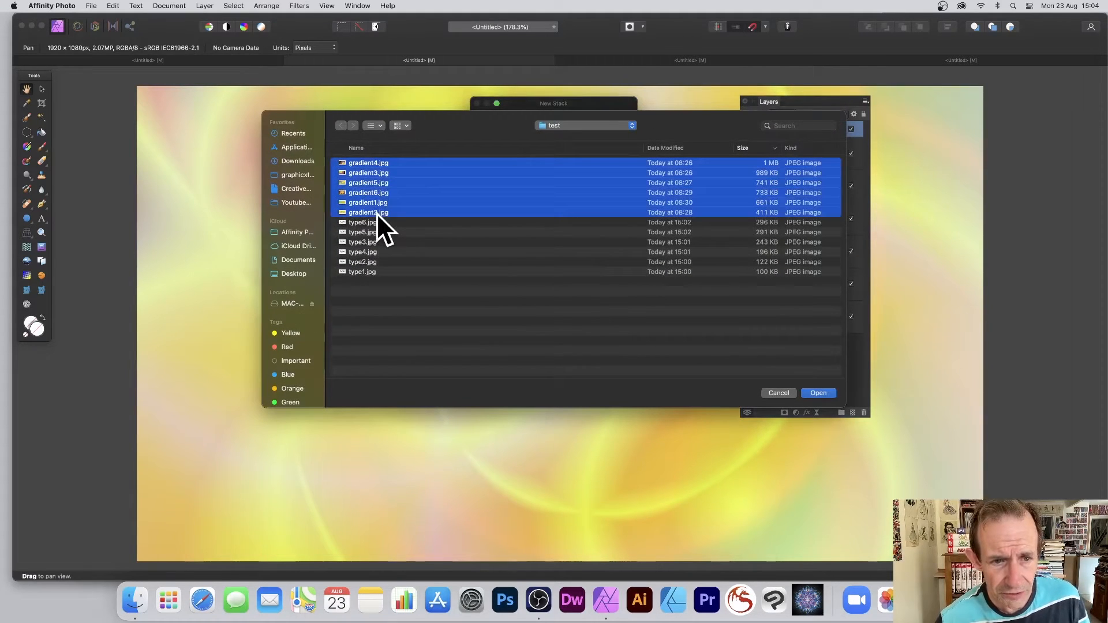
{"action": "mouse_move", "coordinate": [802, 441]}
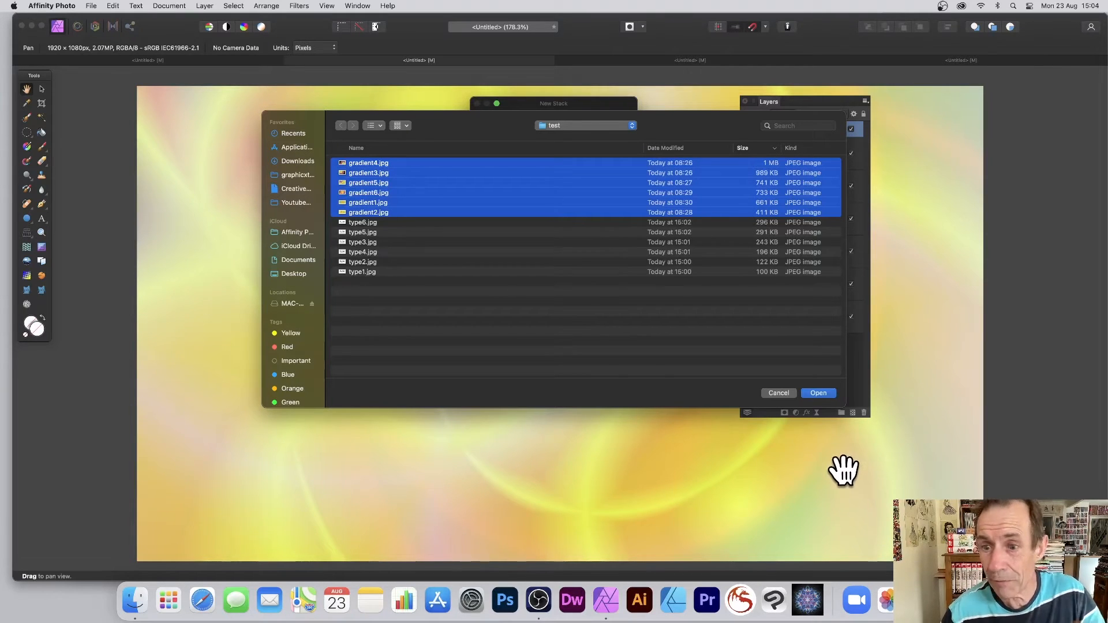
Add the six gradient images, toggle automatic alignment, and create the stack
{"action": "left_click", "coordinate": [817, 393]}
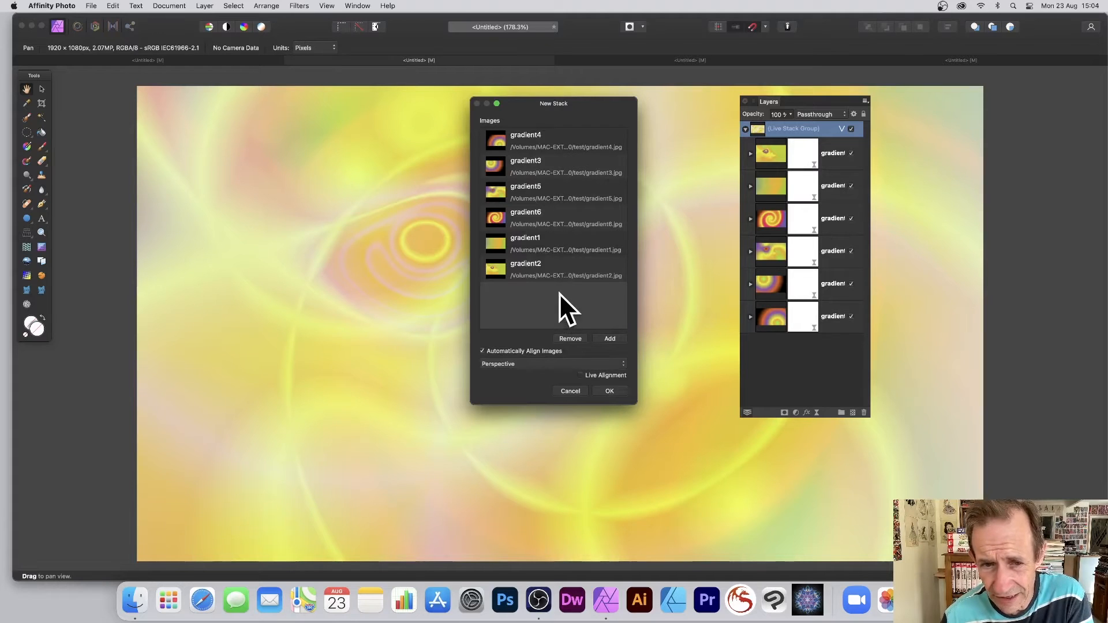
{"action": "mouse_move", "coordinate": [544, 272]}
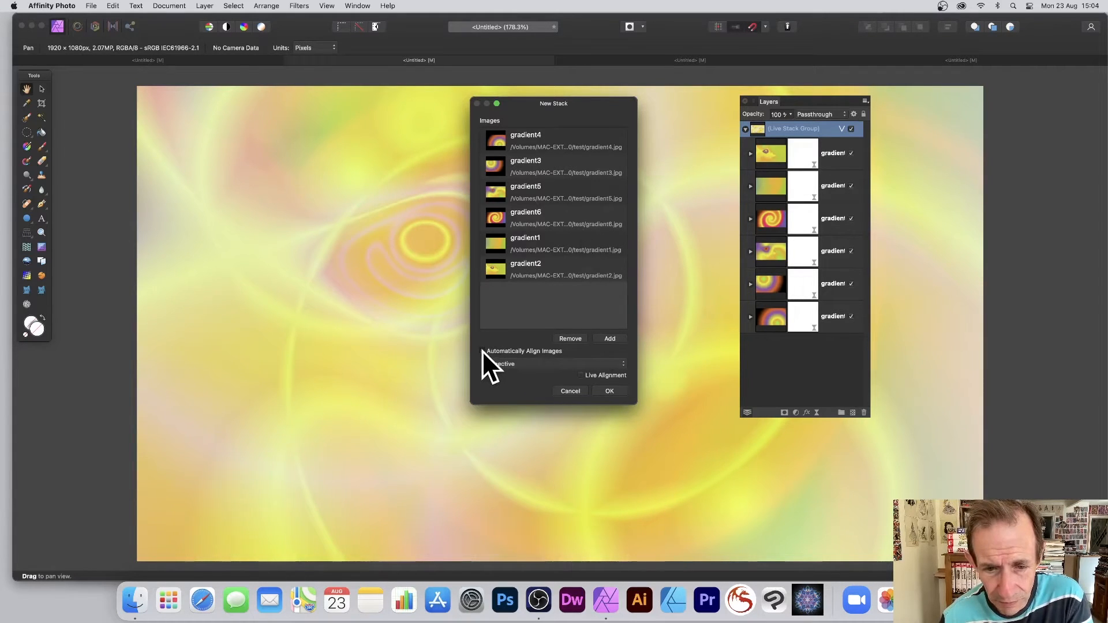
{"action": "left_click", "coordinate": [483, 351]}
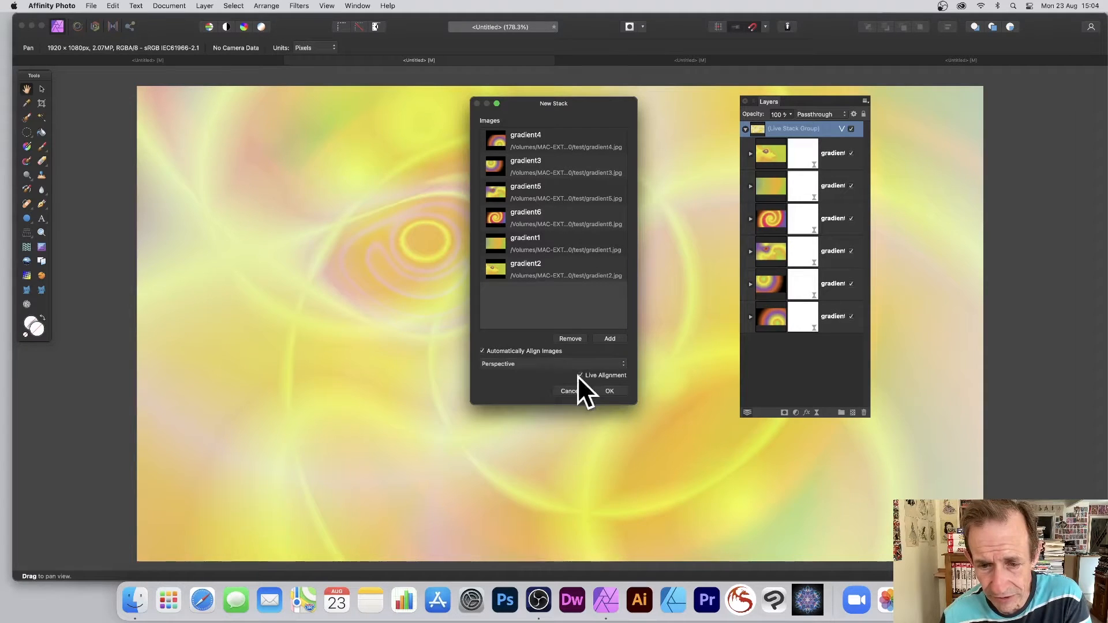
{"action": "left_click", "coordinate": [608, 391]}
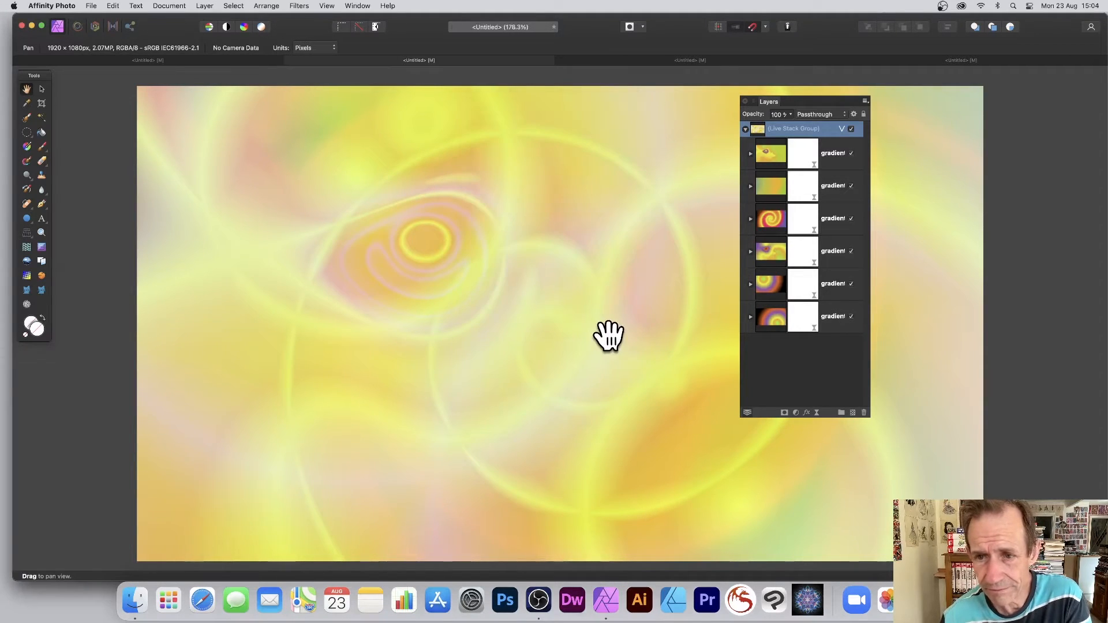
Expand the Live Stack Group, move the top gradient layer to third, and change the operator
{"action": "left_click", "coordinate": [745, 129]}
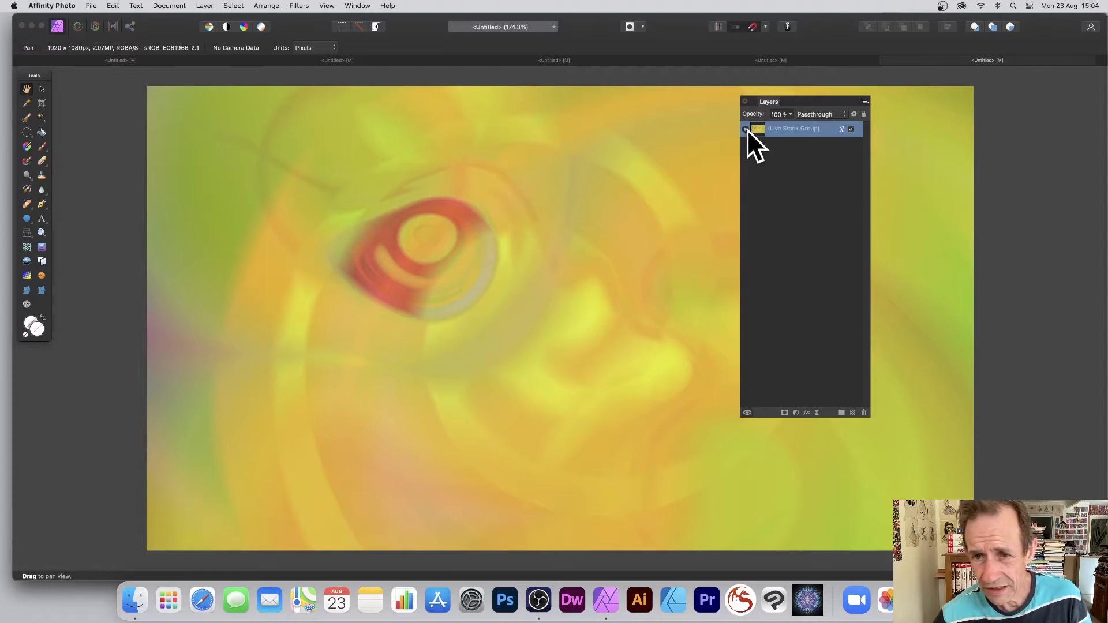
{"action": "left_click", "coordinate": [745, 129]}
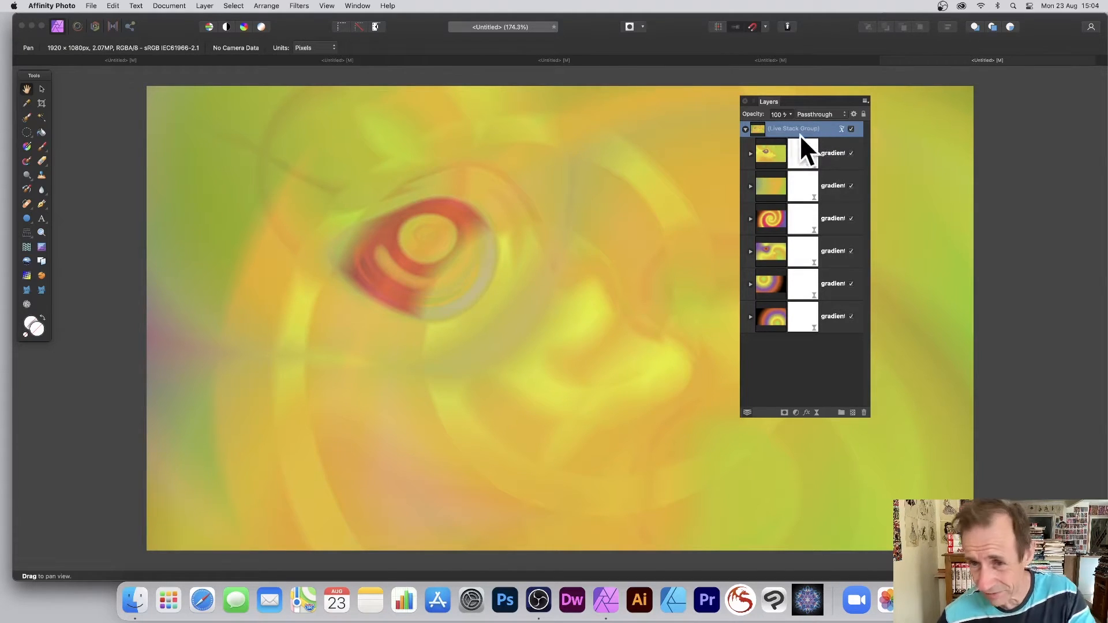
{"action": "left_click", "coordinate": [770, 154]}
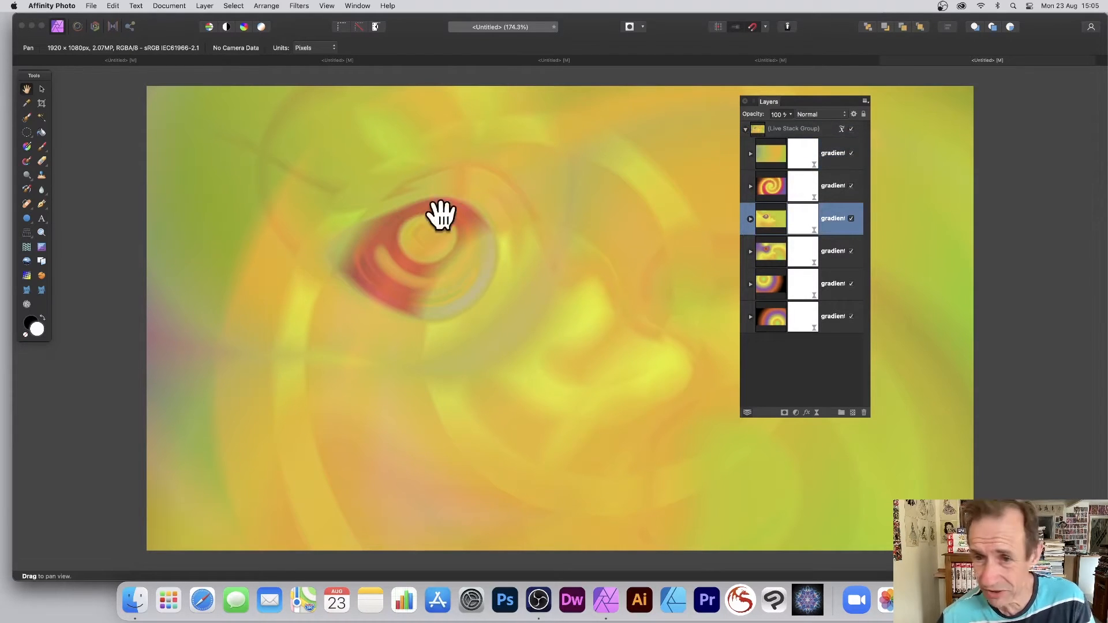
{"action": "mouse_move", "coordinate": [597, 195]}
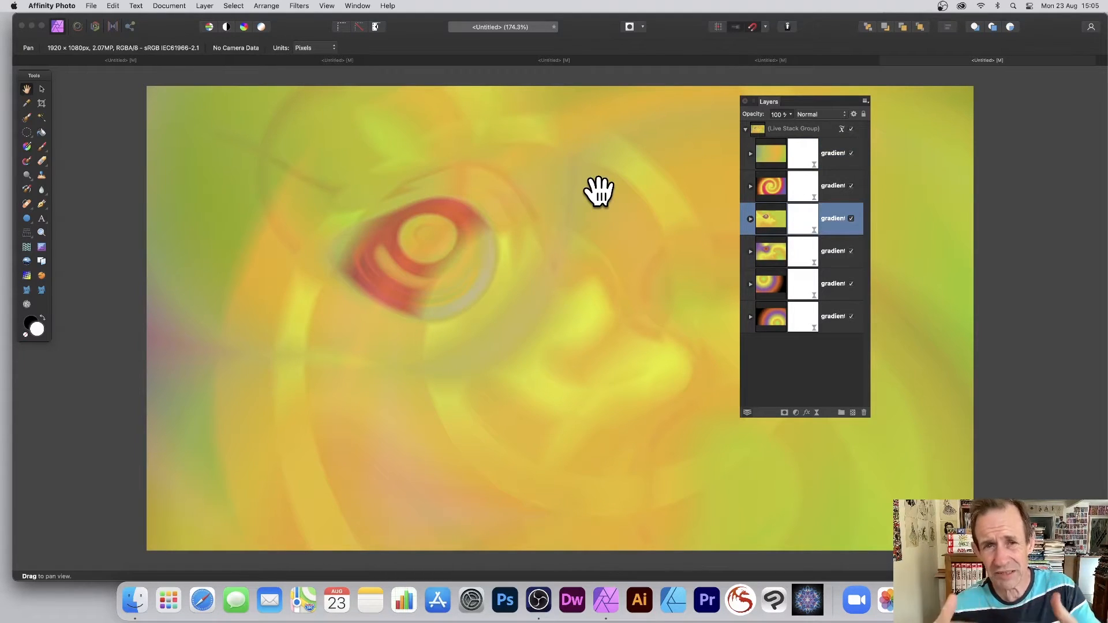
{"action": "mouse_move", "coordinate": [910, 154]}
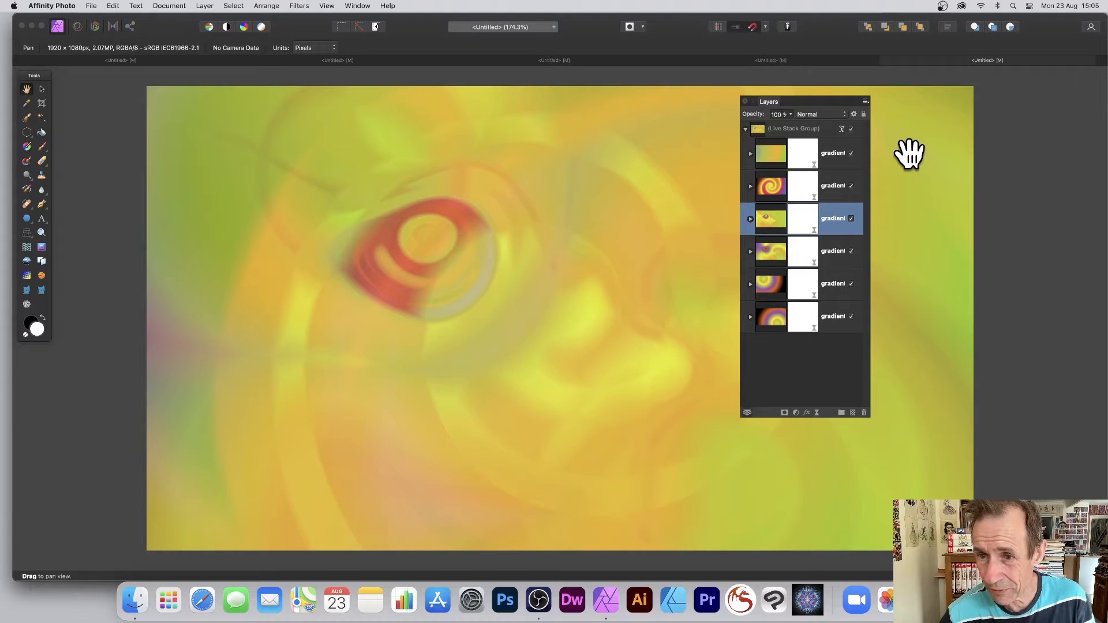
{"action": "left_click", "coordinate": [841, 129]}
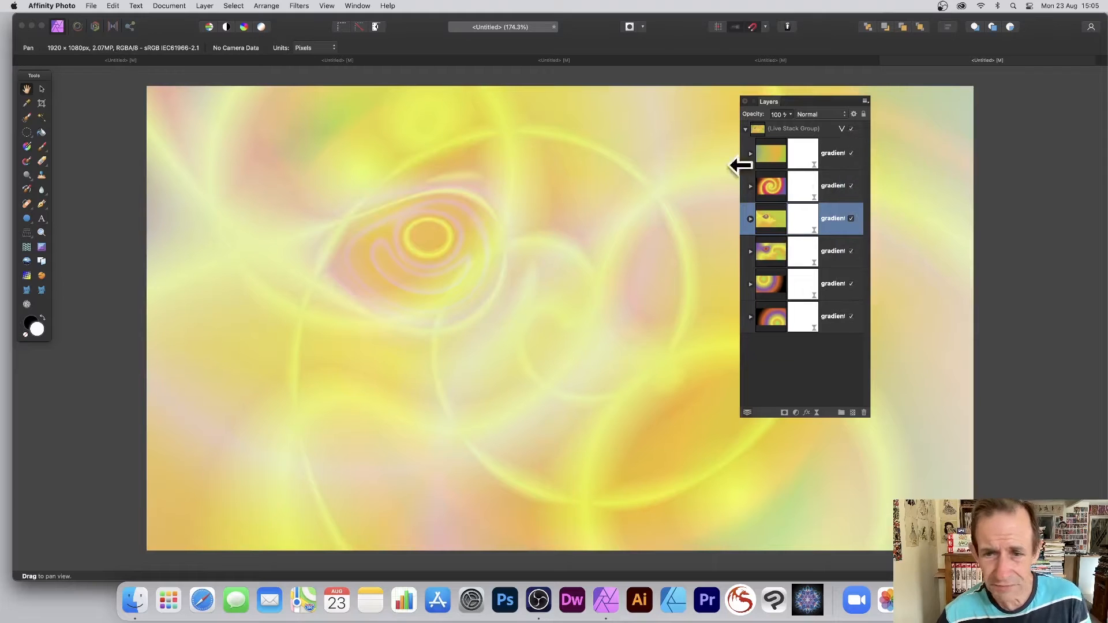
Open and close Blend Options, then set the stack operator to Skewness
{"action": "left_click", "coordinate": [854, 114]}
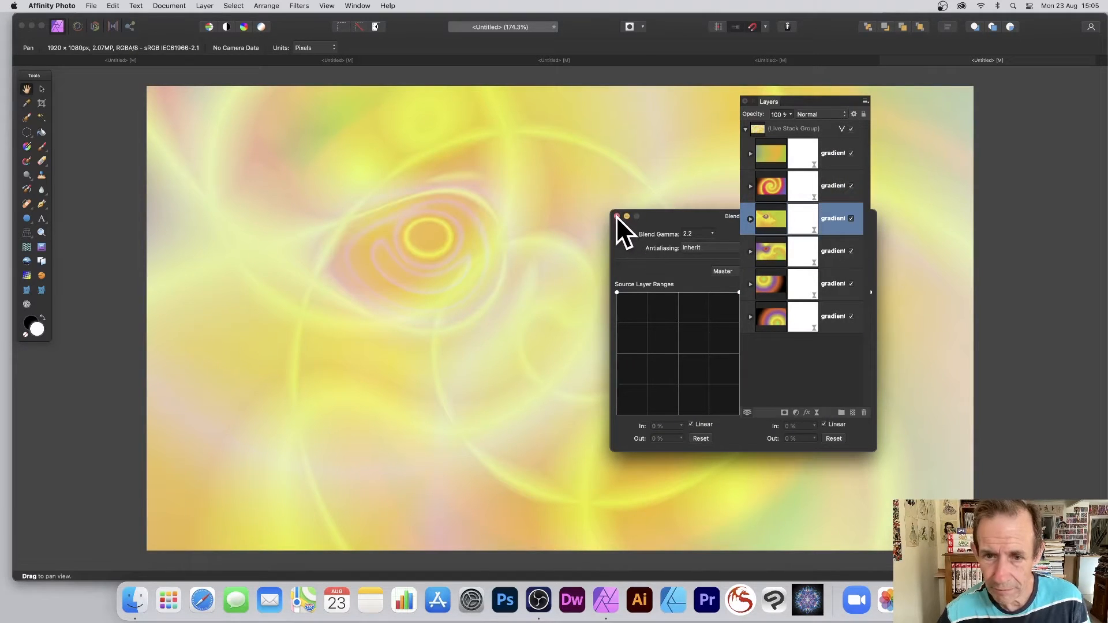
{"action": "left_click", "coordinate": [616, 216]}
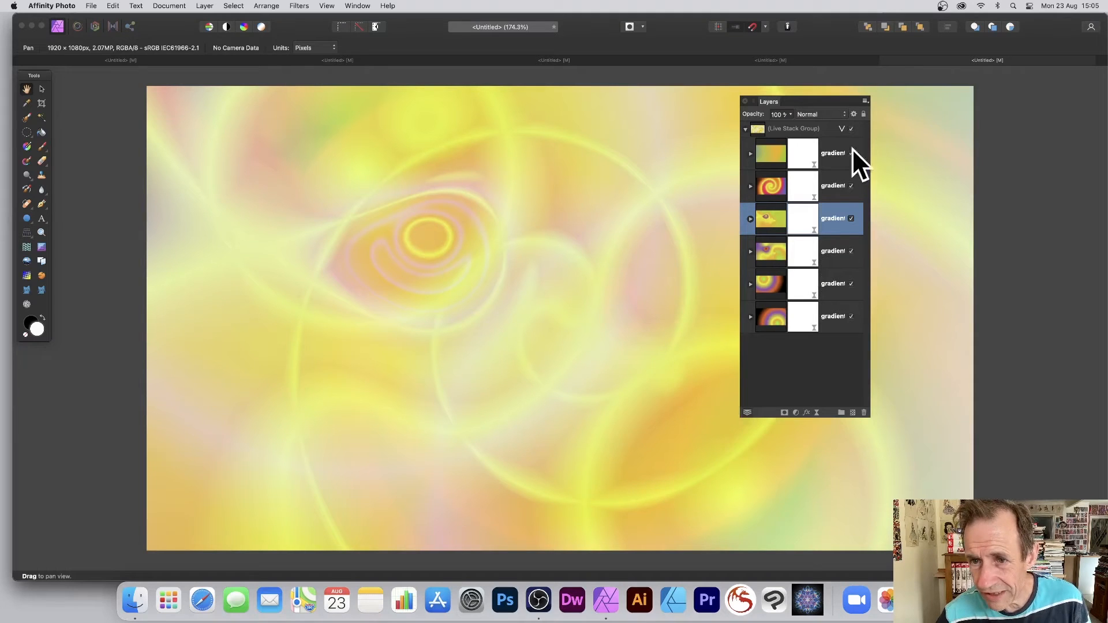
{"action": "left_click", "coordinate": [850, 128]}
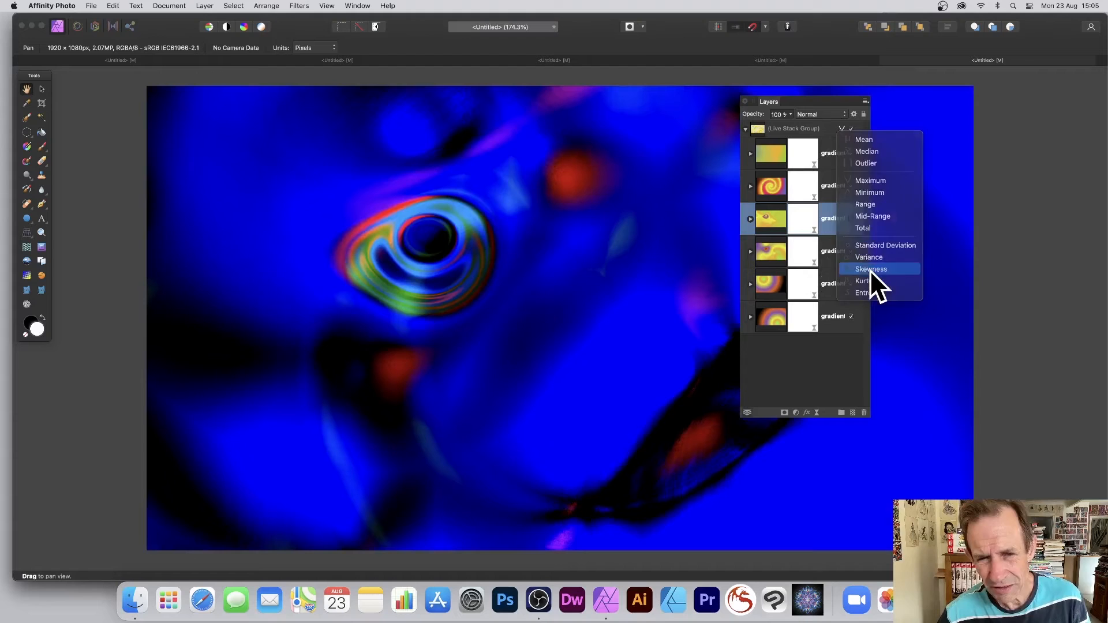
{"action": "left_click", "coordinate": [869, 269]}
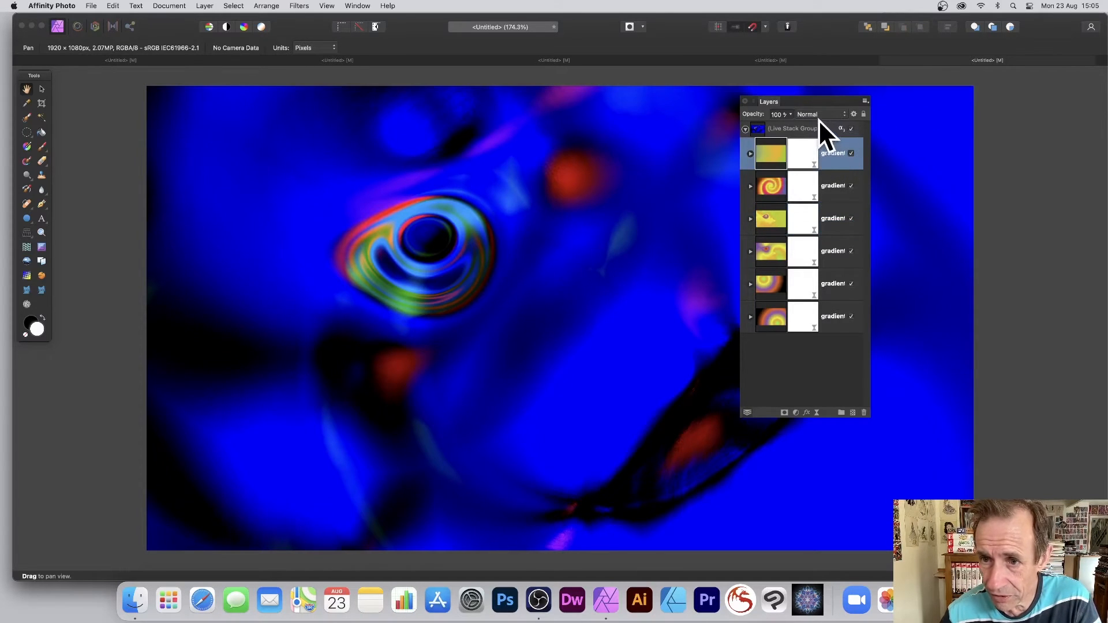
{"action": "left_click", "coordinate": [819, 113]}
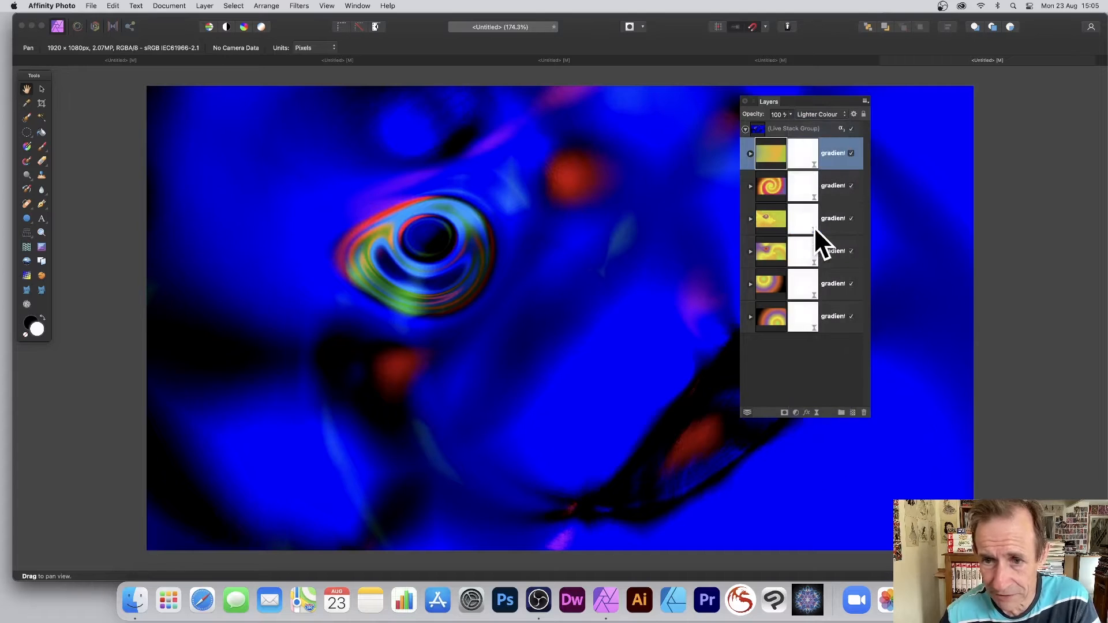
{"action": "mouse_move", "coordinate": [819, 232]}
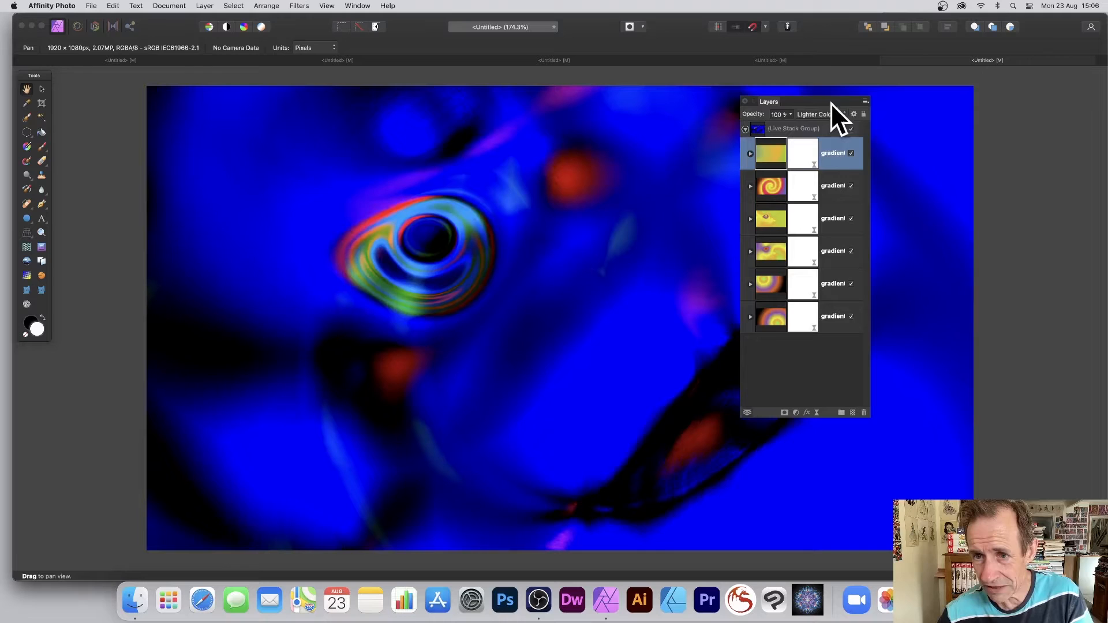
{"action": "left_click", "coordinate": [813, 114]}
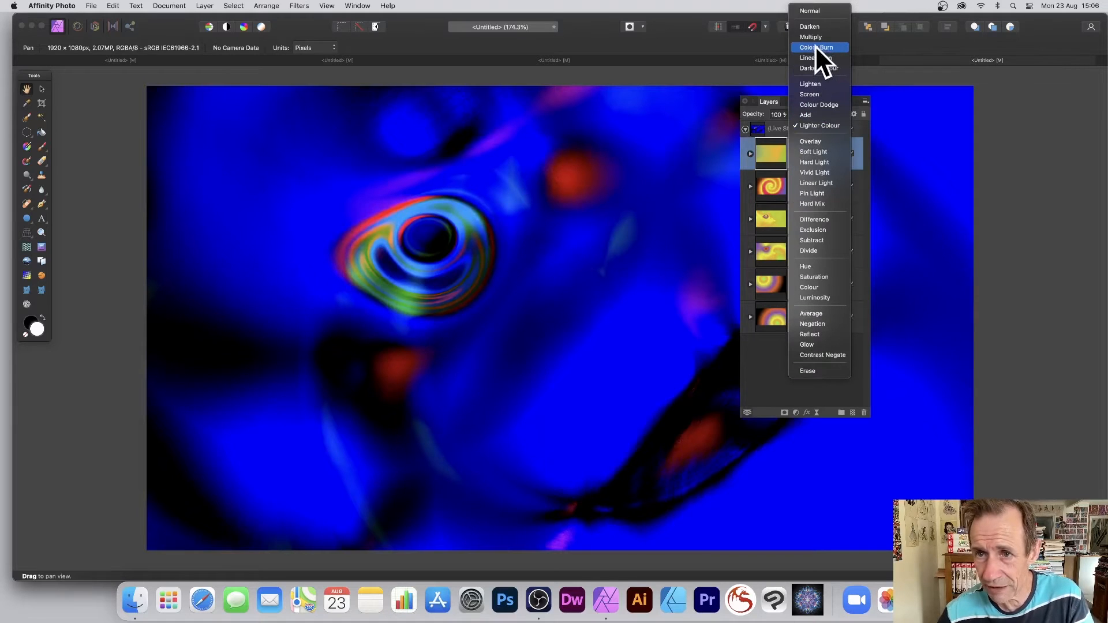
{"action": "left_click", "coordinate": [809, 11]}
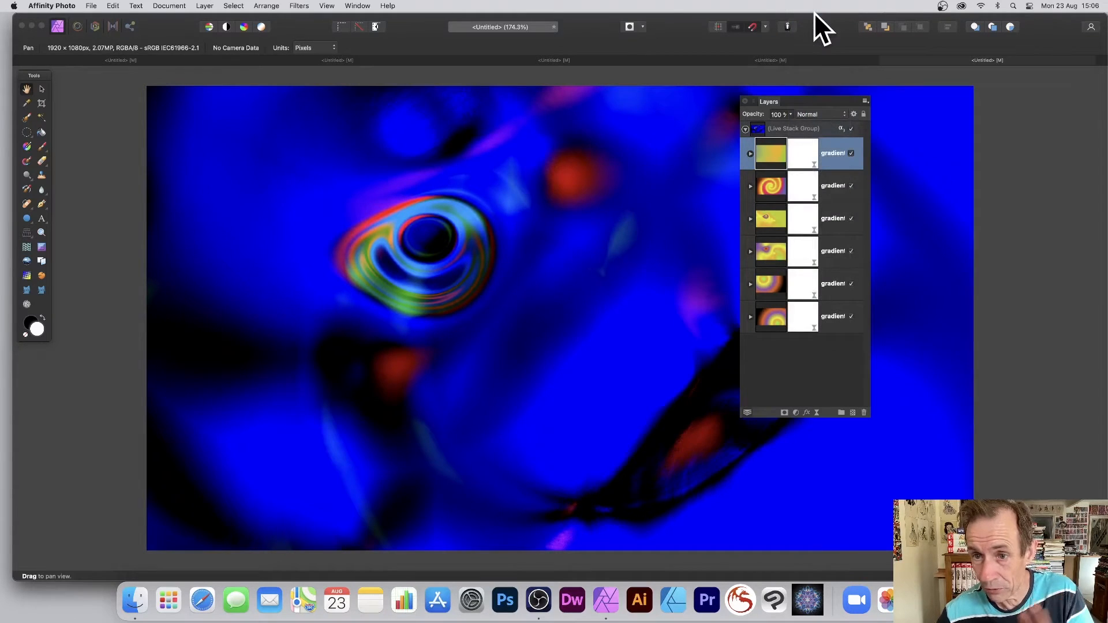
{"action": "left_click", "coordinate": [791, 128]}
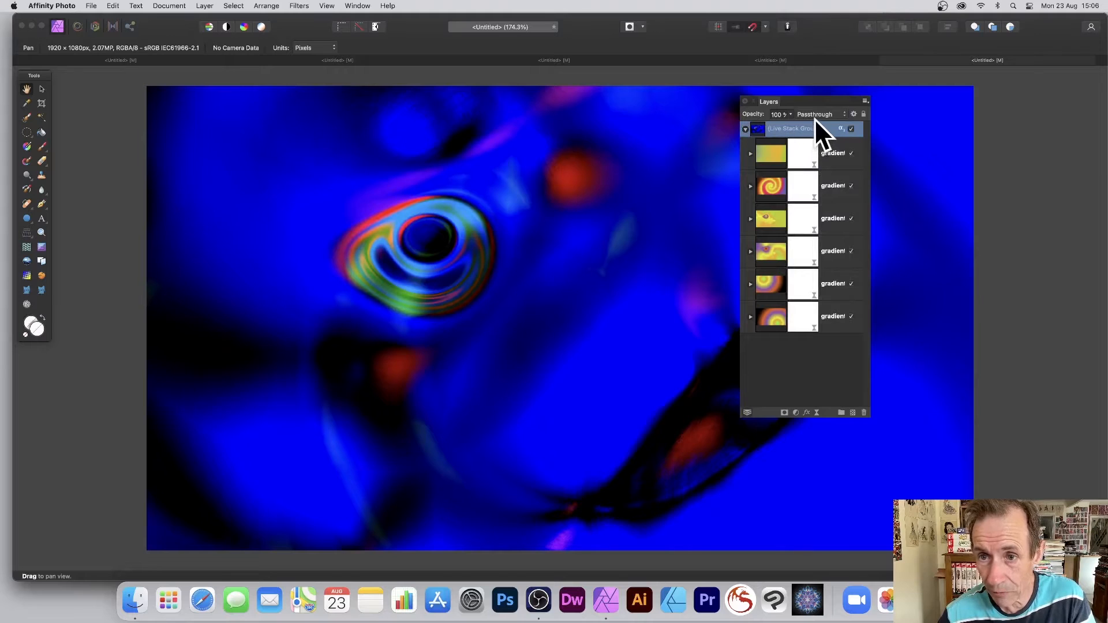
{"action": "left_click", "coordinate": [814, 114]}
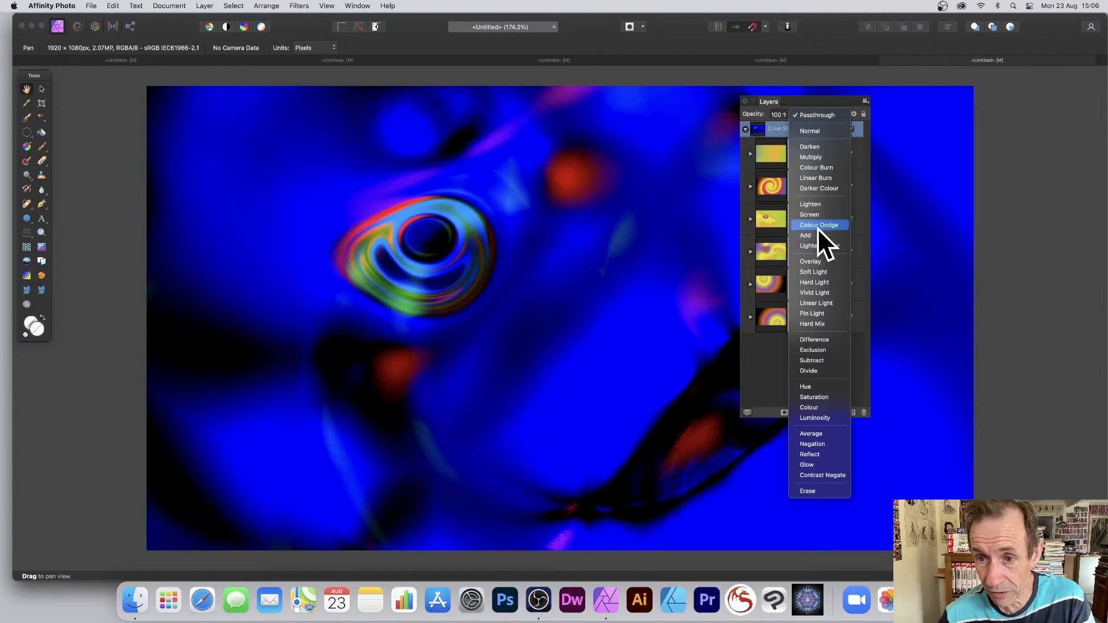
{"action": "mouse_move", "coordinate": [816, 114]}
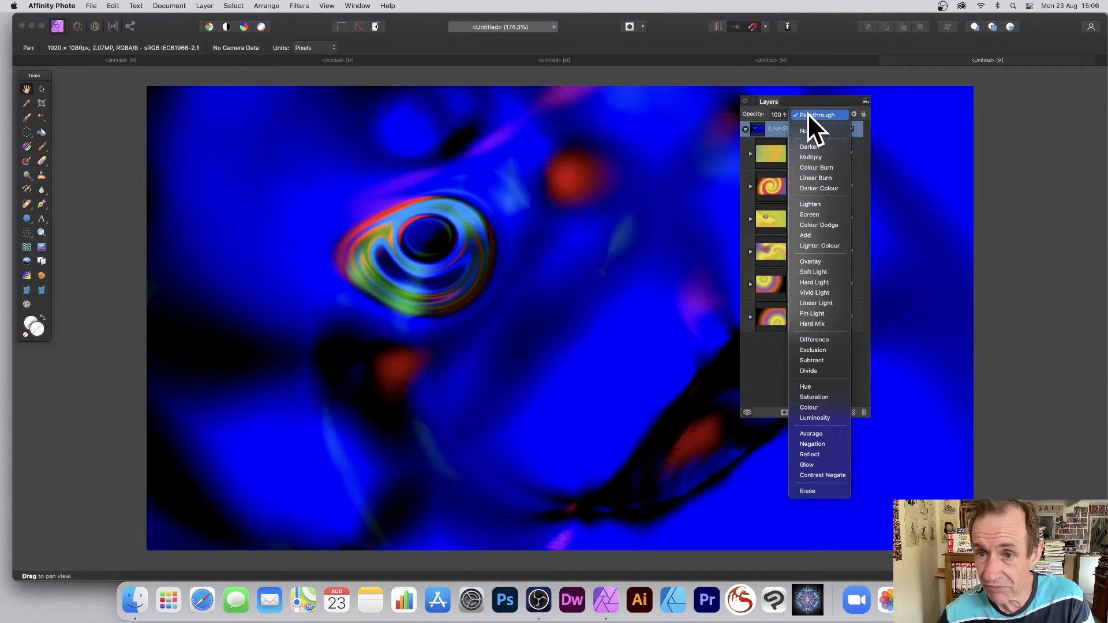
{"action": "left_click", "coordinate": [816, 114]}
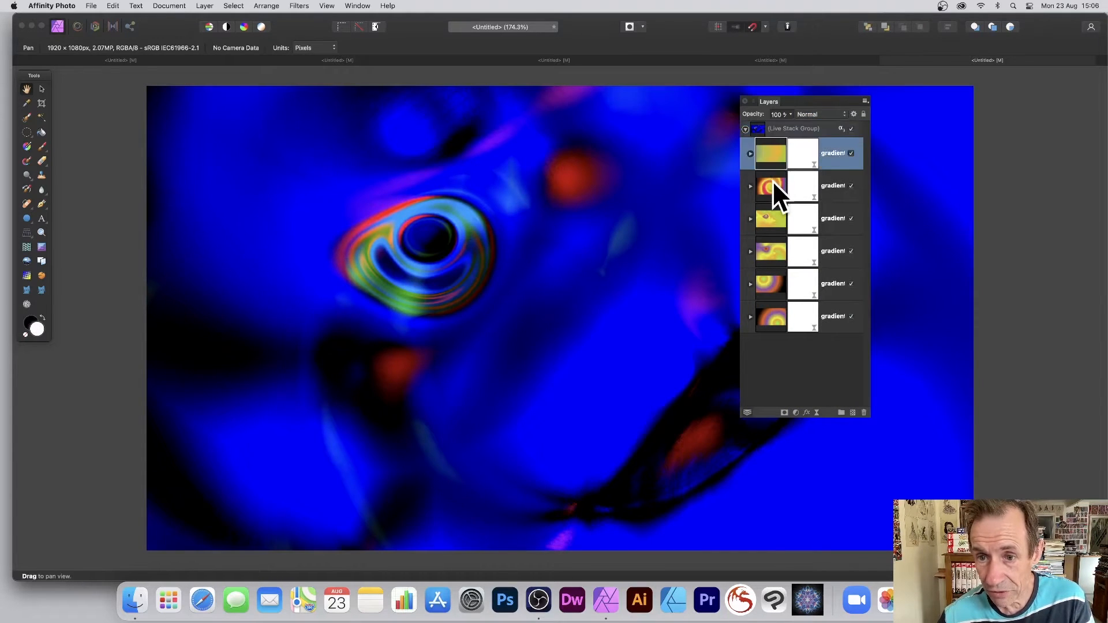
Hide the red swirl gradient layer and set the stack operator to Maximum
{"action": "left_click", "coordinate": [770, 185]}
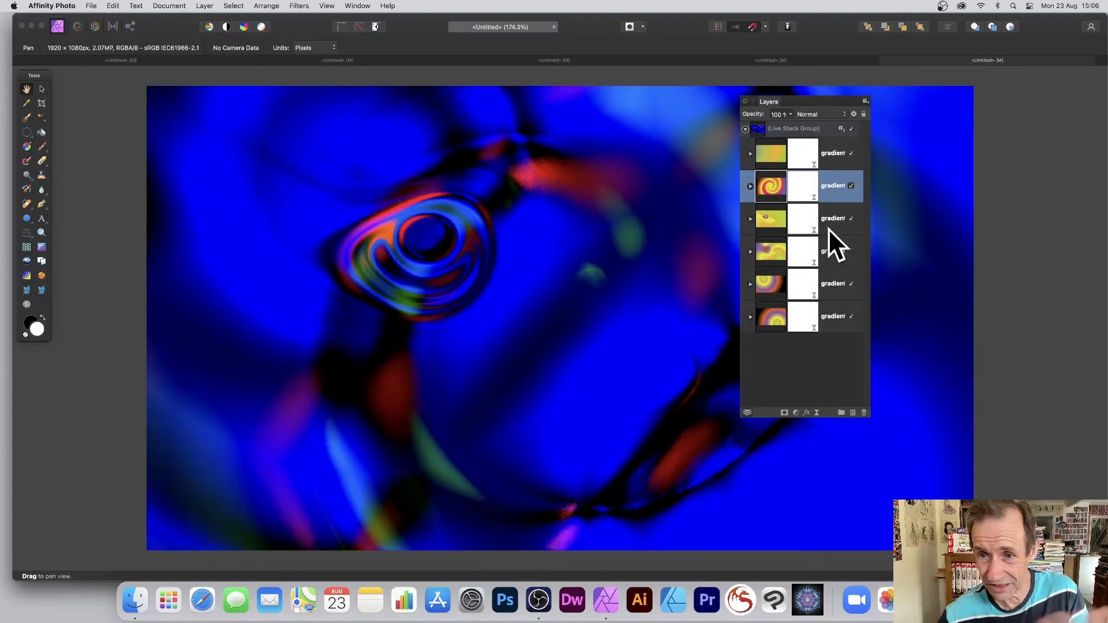
{"action": "mouse_move", "coordinate": [844, 141]}
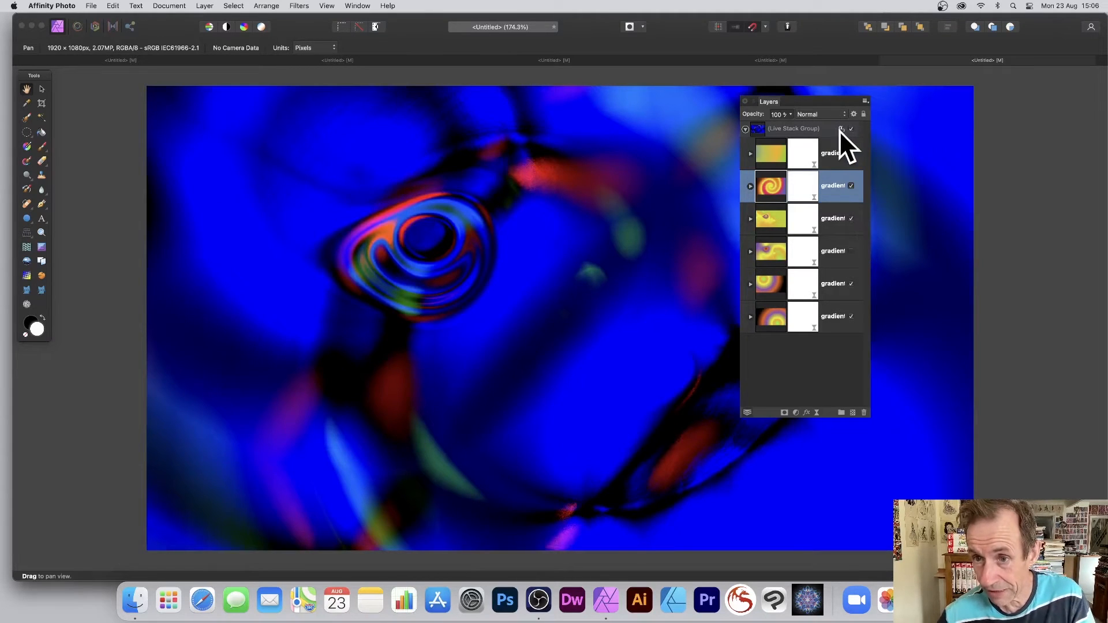
{"action": "left_click", "coordinate": [846, 129]}
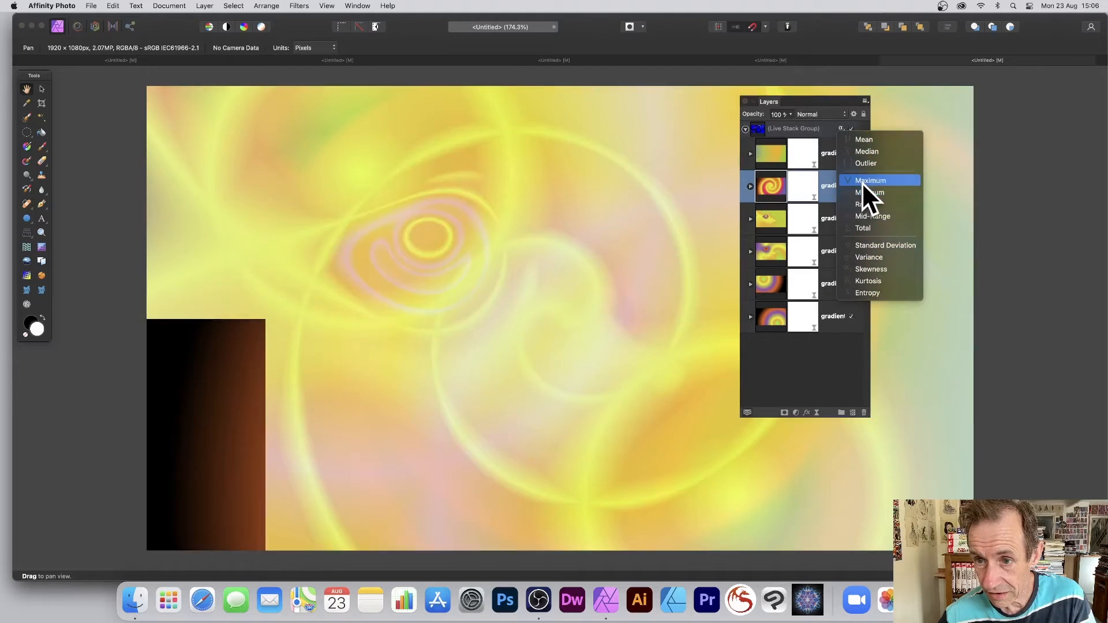
{"action": "left_click", "coordinate": [869, 180]}
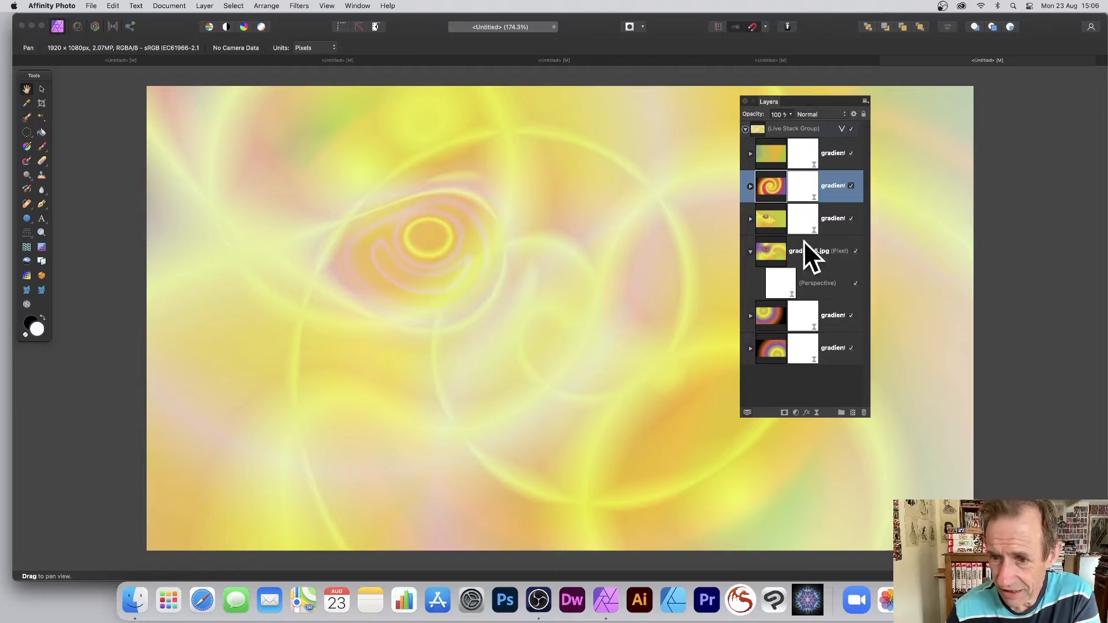
{"action": "mouse_move", "coordinate": [816, 293]}
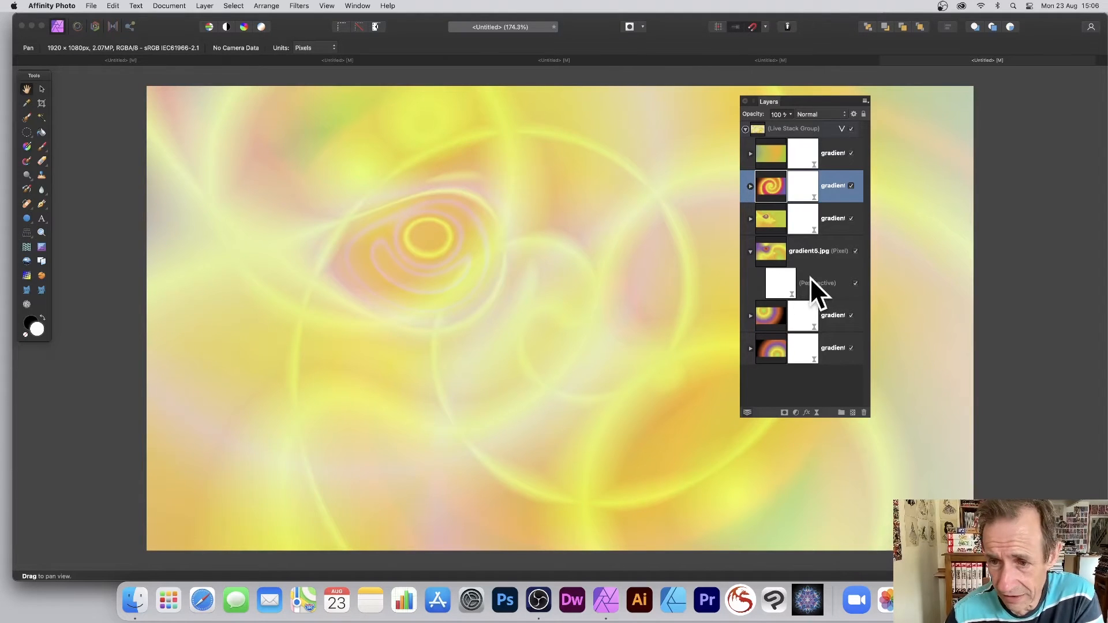
{"action": "mouse_move", "coordinate": [778, 204]}
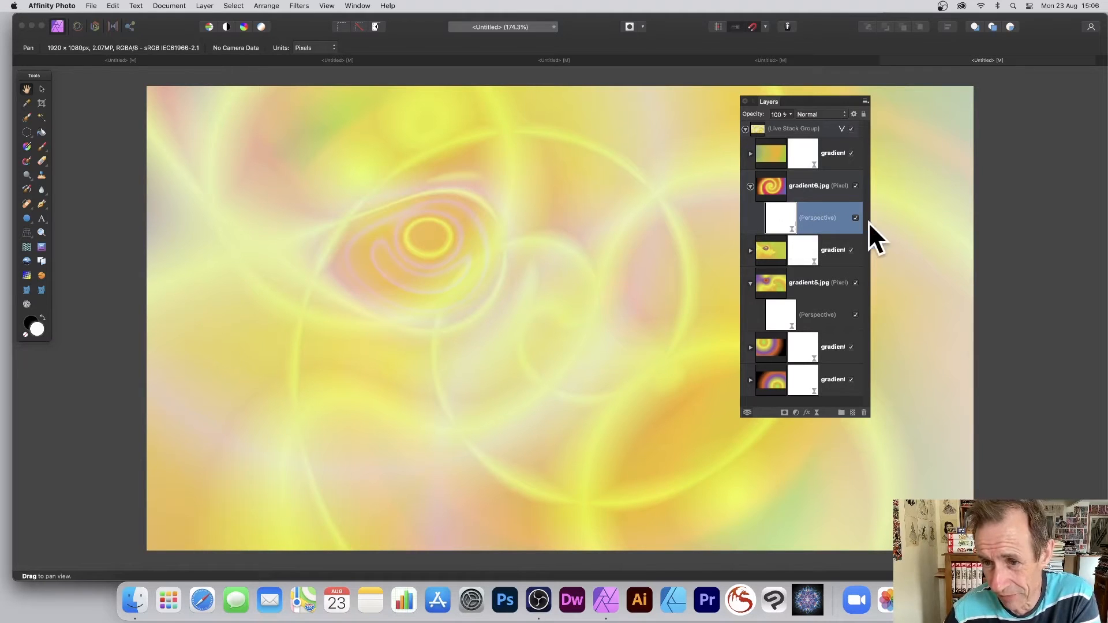
Expand gradient6.jpg in the Layers panel to reveal its Perspective live filter
{"action": "left_click", "coordinate": [855, 218]}
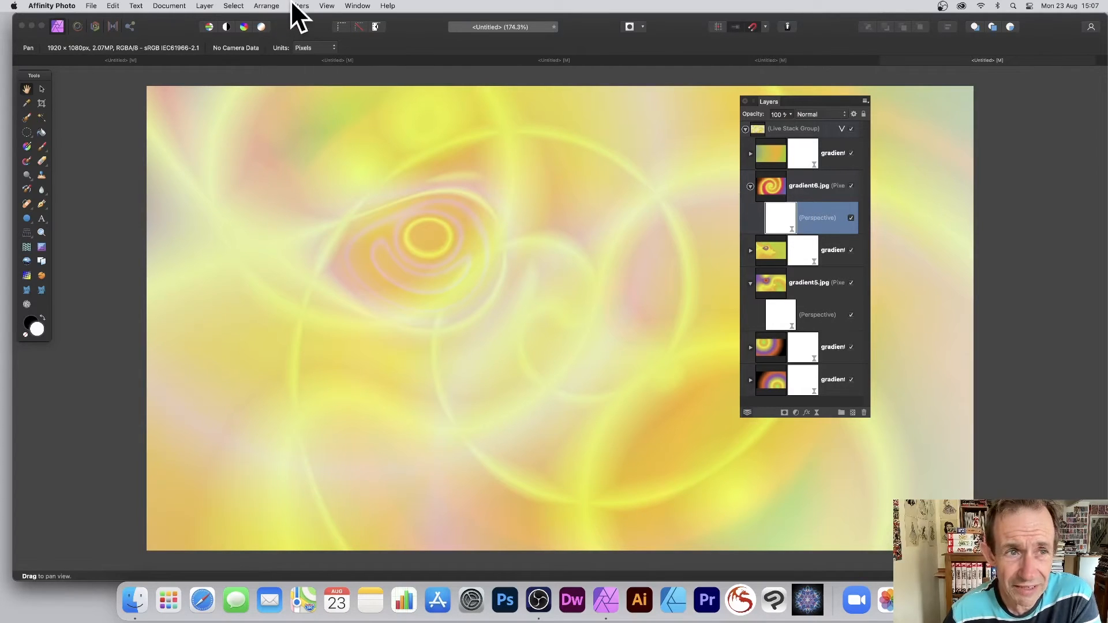
Add a live Twirl distortion filter layer above gradient6.jpg
{"action": "left_click", "coordinate": [205, 6]}
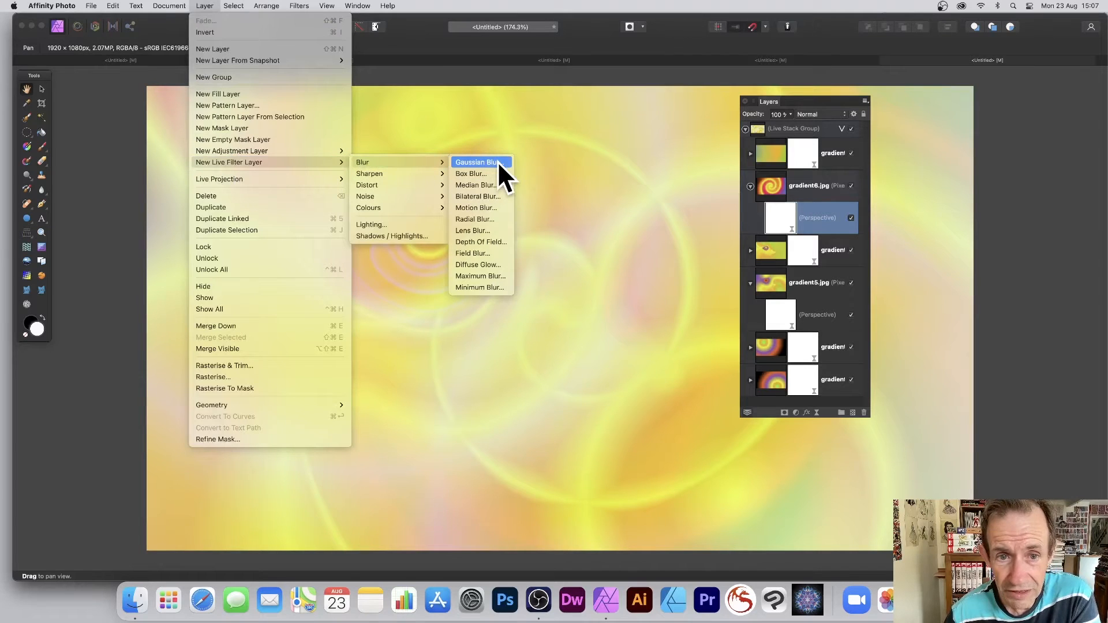
{"action": "mouse_move", "coordinate": [485, 223]}
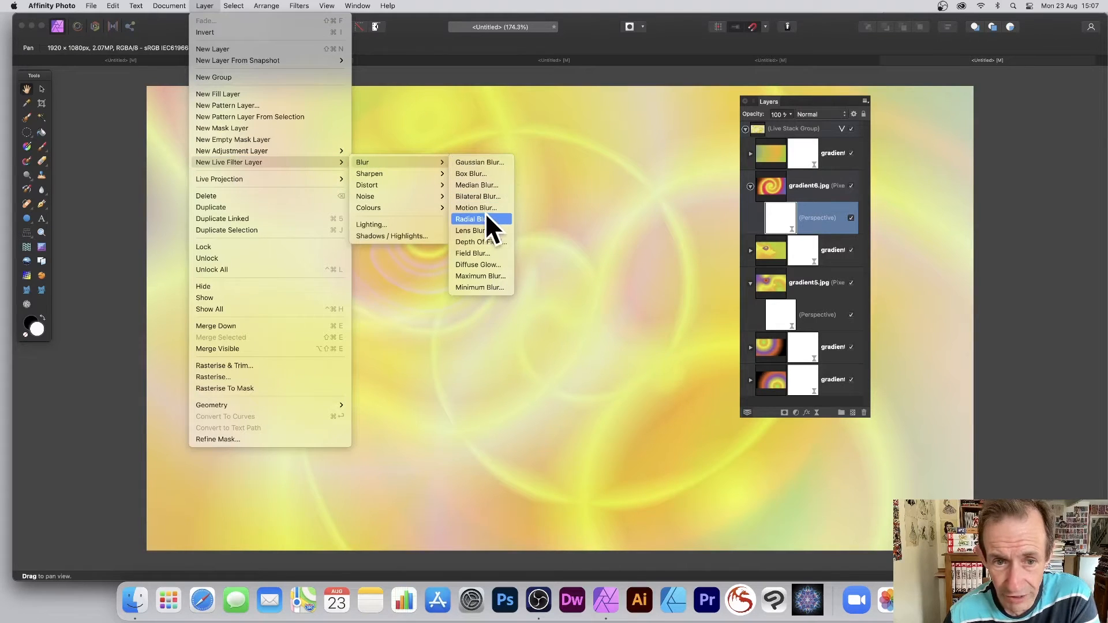
{"action": "mouse_move", "coordinate": [367, 185]}
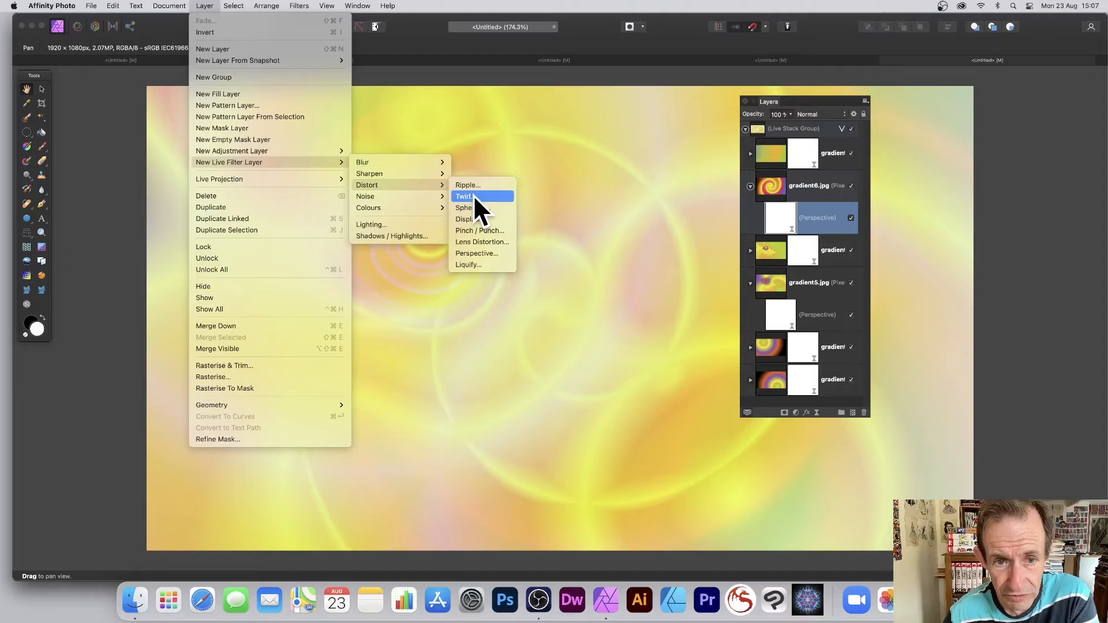
{"action": "left_click", "coordinate": [464, 197]}
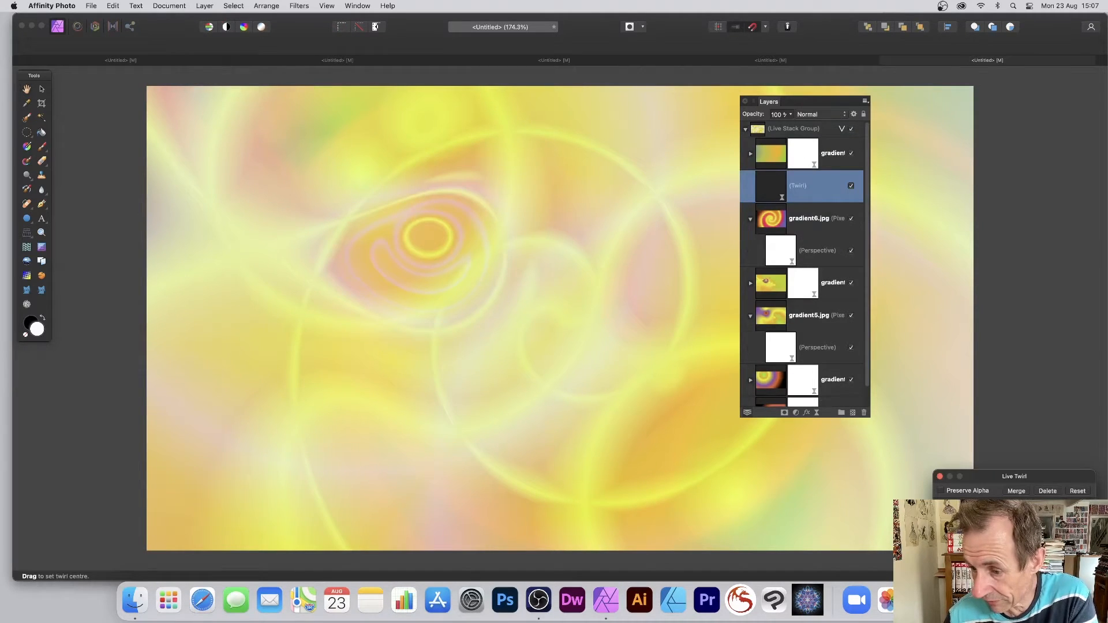
{"action": "mouse_move", "coordinate": [554, 286]}
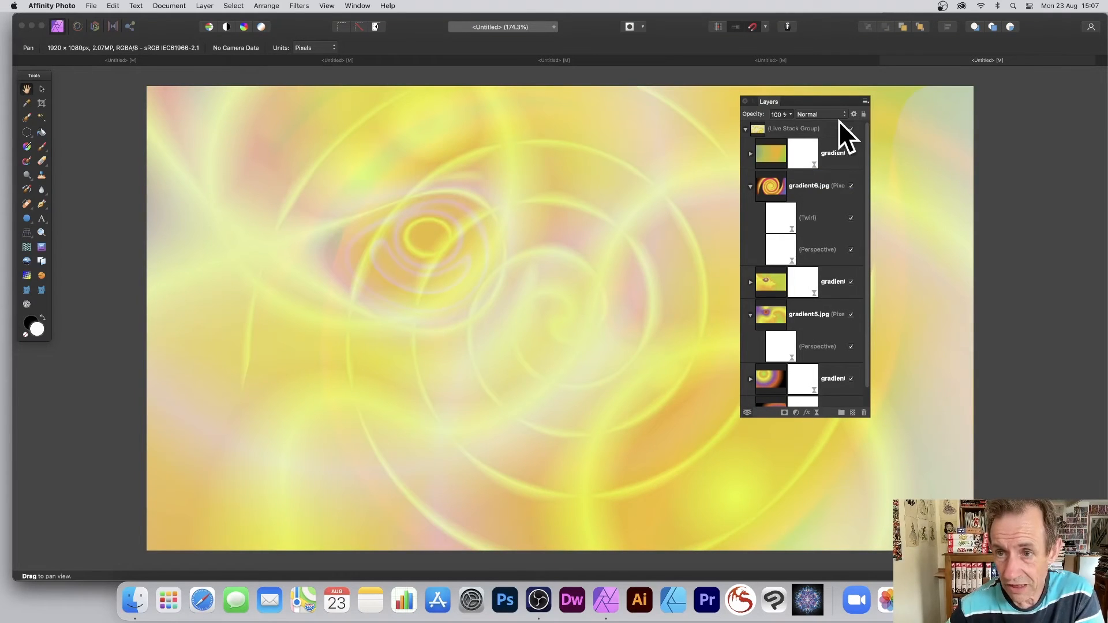
Change the stack operator and select the whole Live Stack Group
{"action": "left_click", "coordinate": [841, 128]}
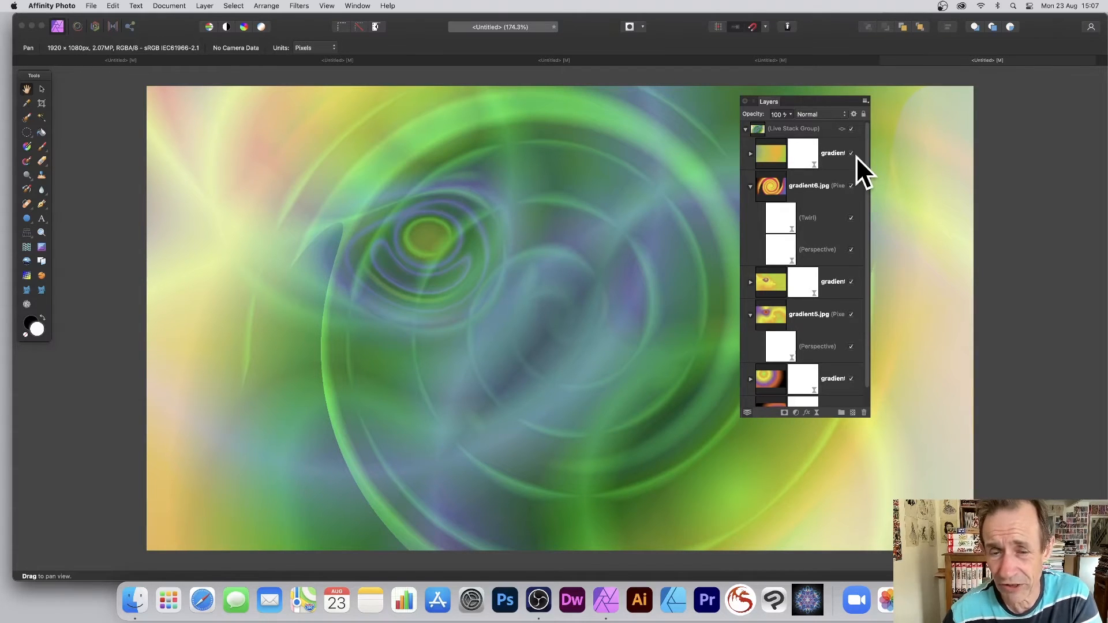
{"action": "mouse_move", "coordinate": [767, 212]}
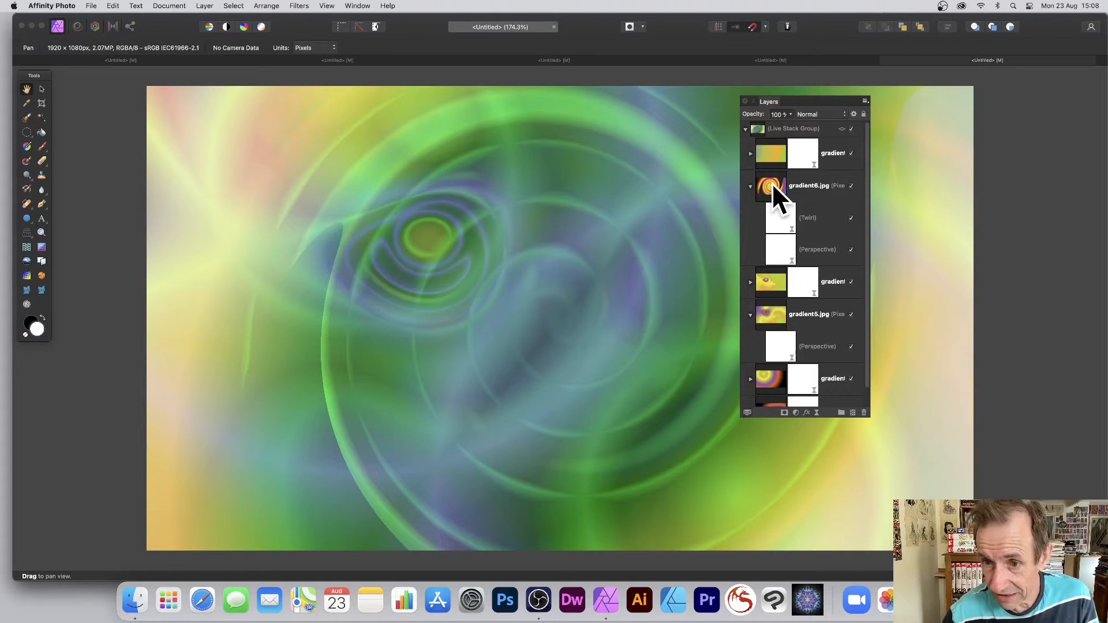
{"action": "left_click", "coordinate": [805, 189]}
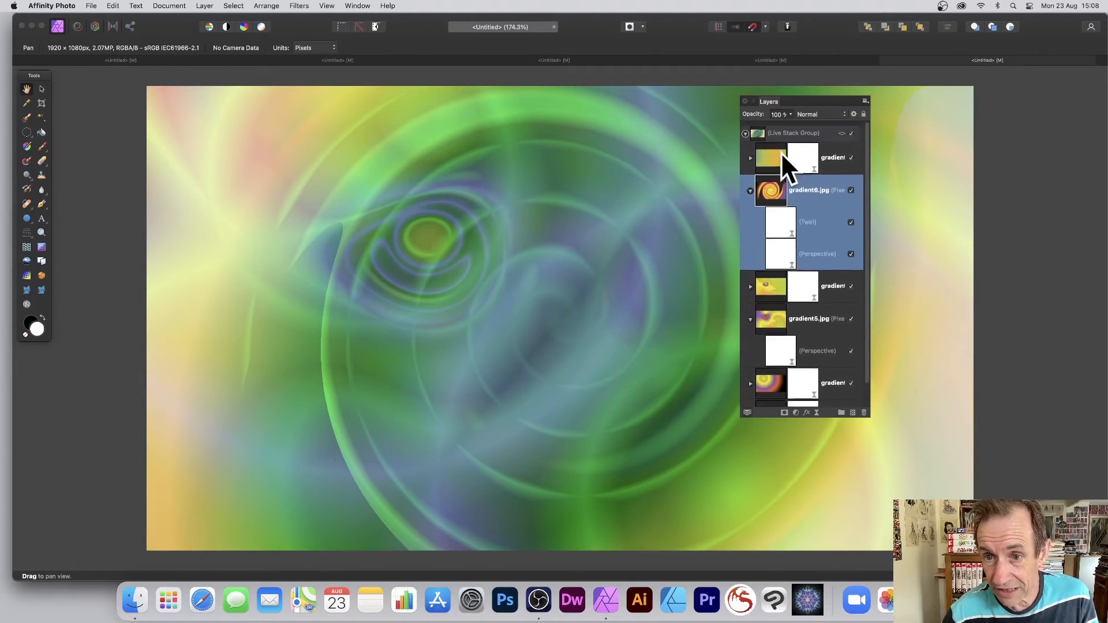
{"action": "left_click", "coordinate": [791, 133]}
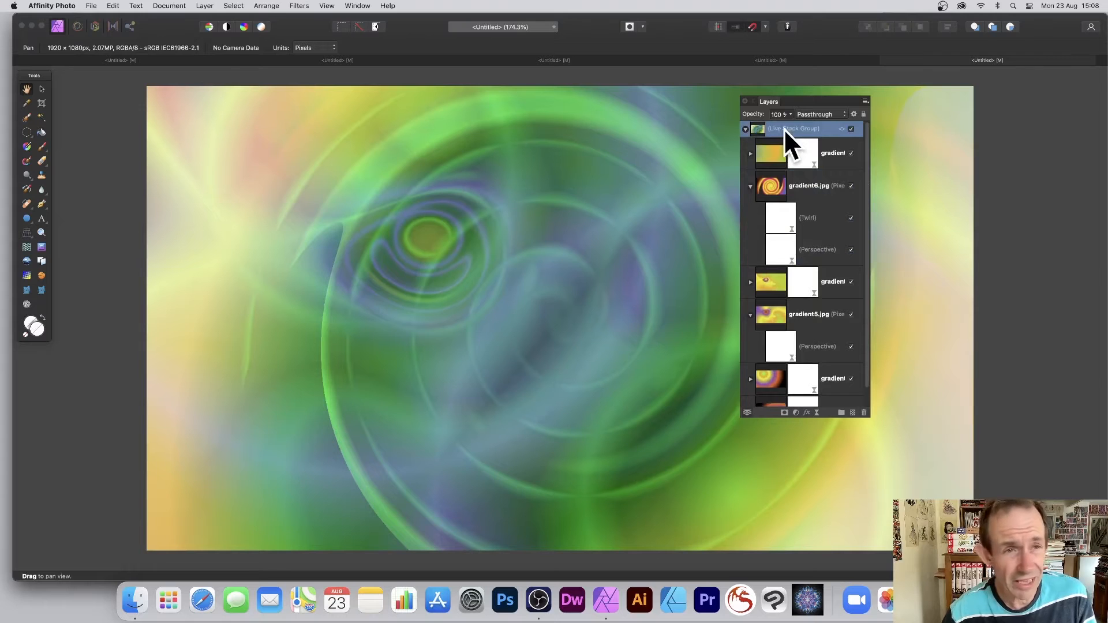
Add a Levels adjustment over the stack, raising the black level and lowering the white level
{"action": "left_click", "coordinate": [204, 6]}
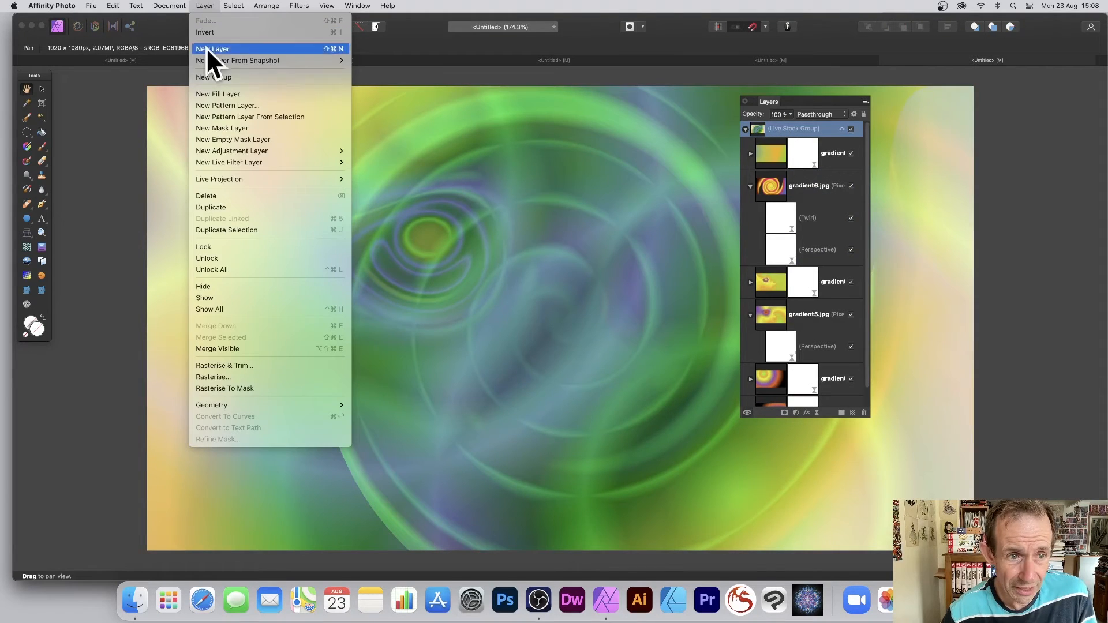
{"action": "mouse_move", "coordinate": [232, 151]}
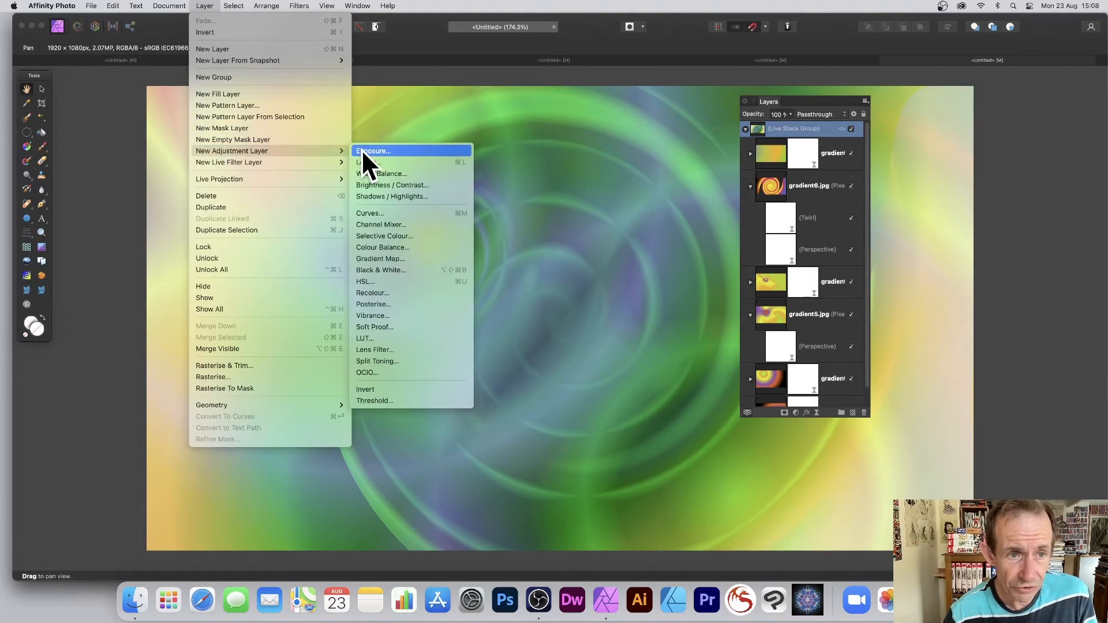
{"action": "mouse_move", "coordinate": [388, 166]}
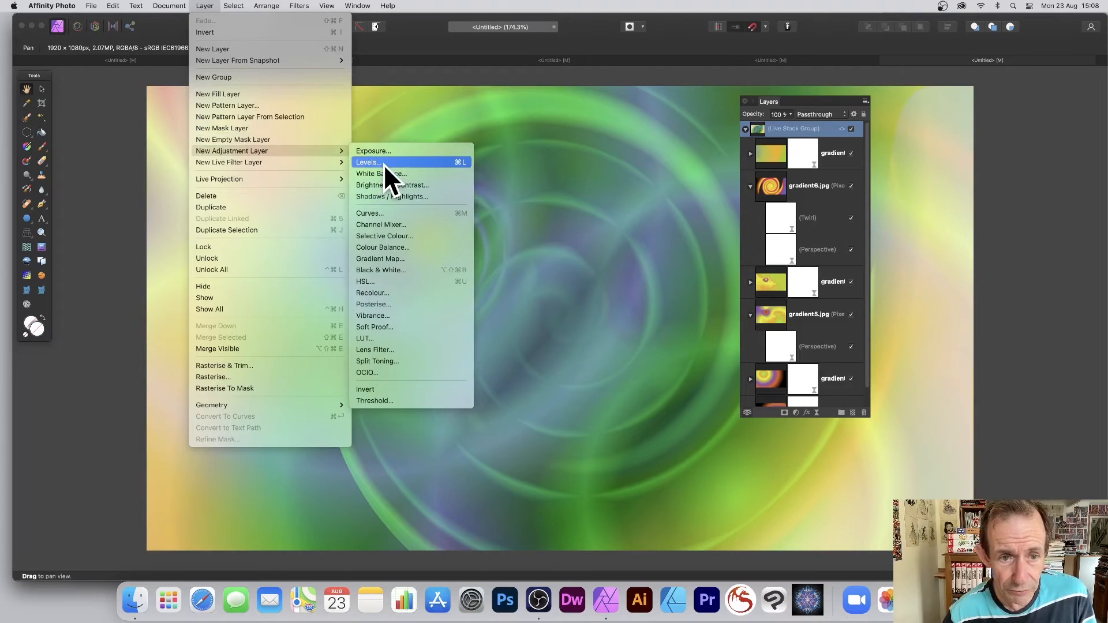
{"action": "left_click", "coordinate": [367, 162]}
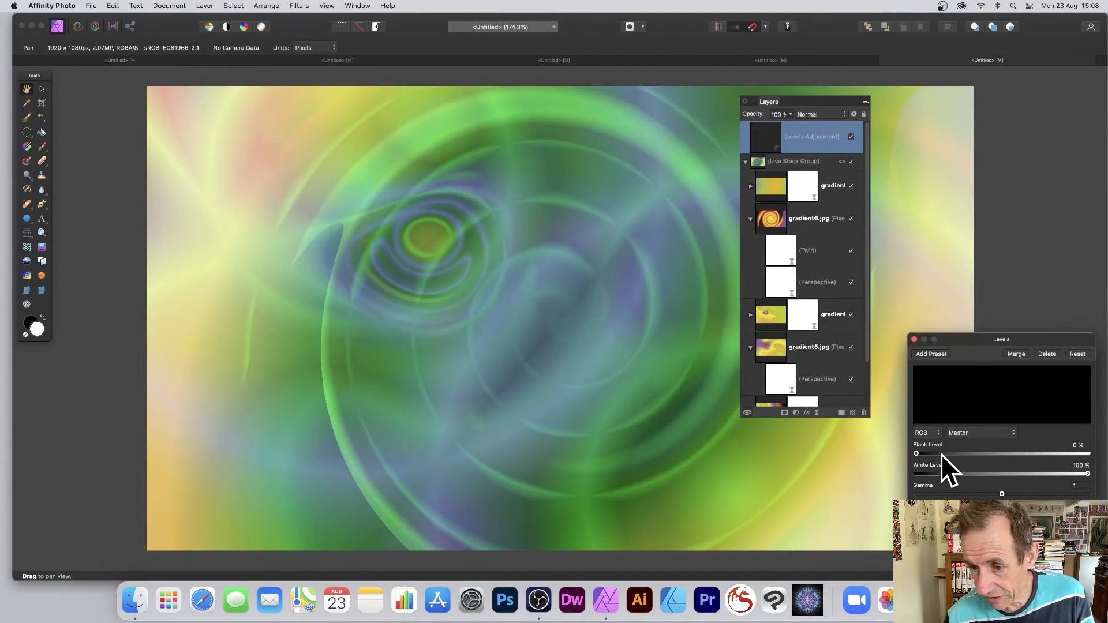
{"action": "left_click_drag", "start_coordinate": [916, 453], "coordinate": [979, 453]}
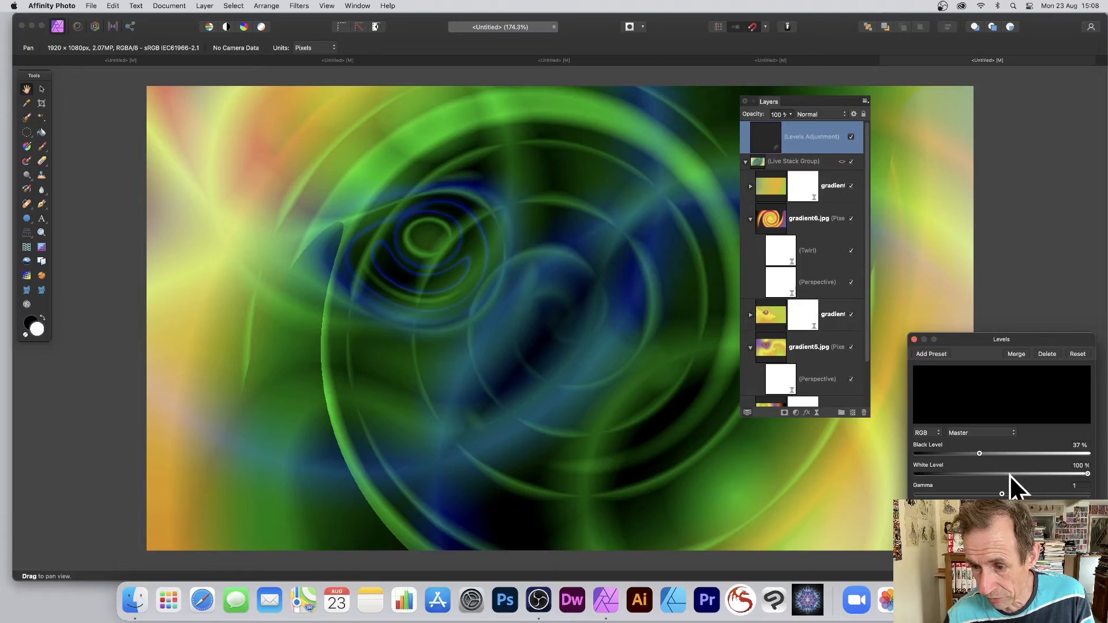
{"action": "left_click_drag", "start_coordinate": [1086, 473], "coordinate": [1025, 474]}
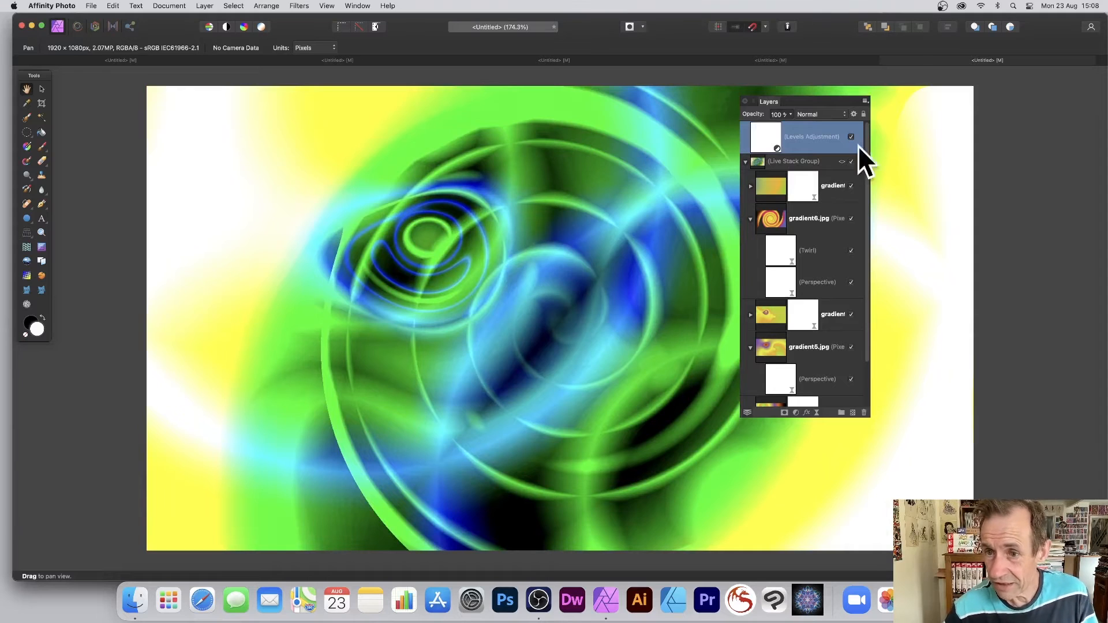
Switch the Live Stack Group to another combining mode
{"action": "left_click", "coordinate": [842, 161]}
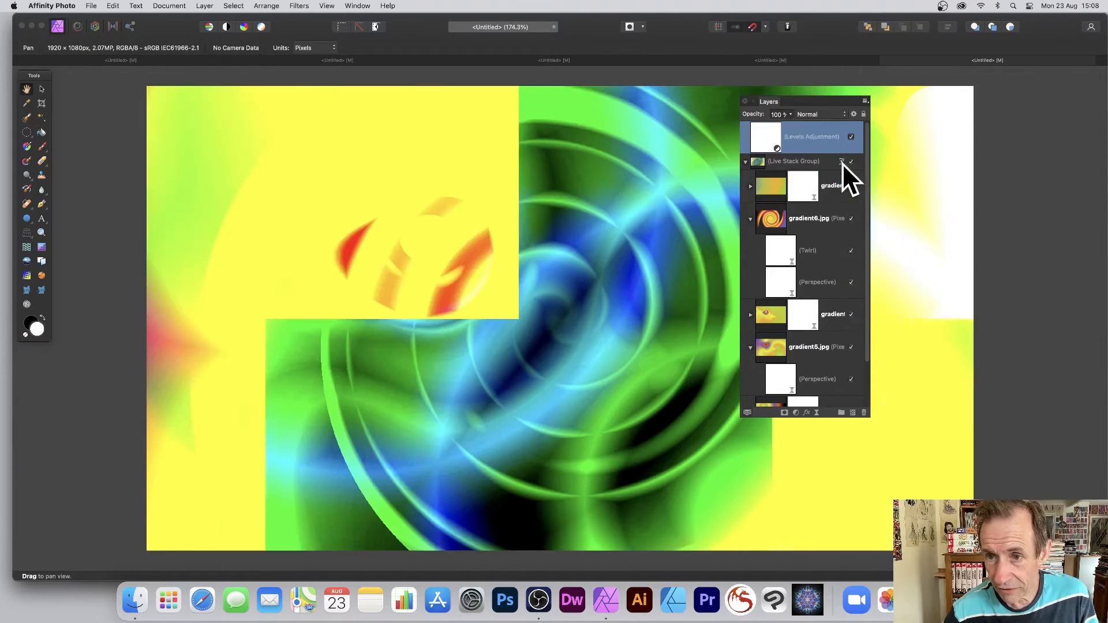
{"action": "left_click", "coordinate": [851, 161]}
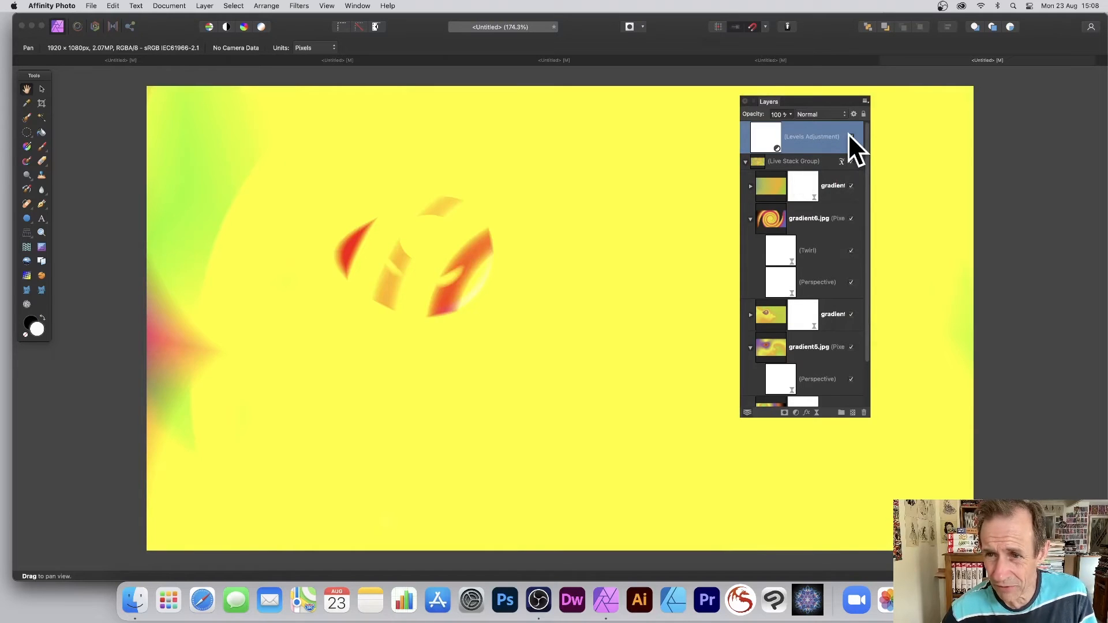
{"action": "left_click", "coordinate": [851, 137]}
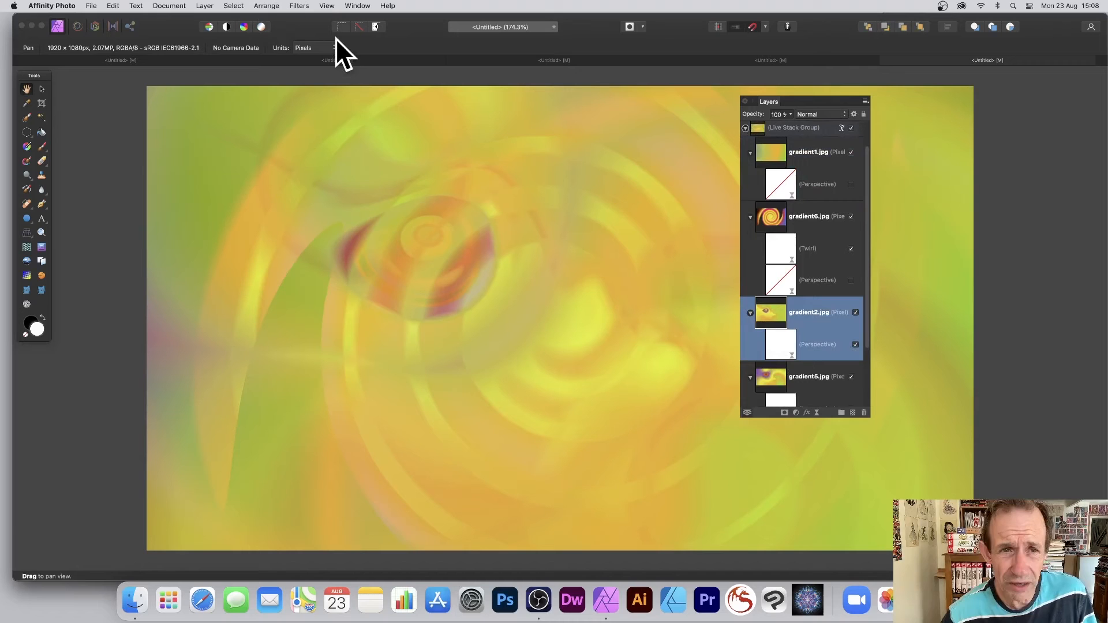
Warp gradient2.jpg's Perspective filter on canvas, then browse the stack operators
{"action": "left_click", "coordinate": [298, 5]}
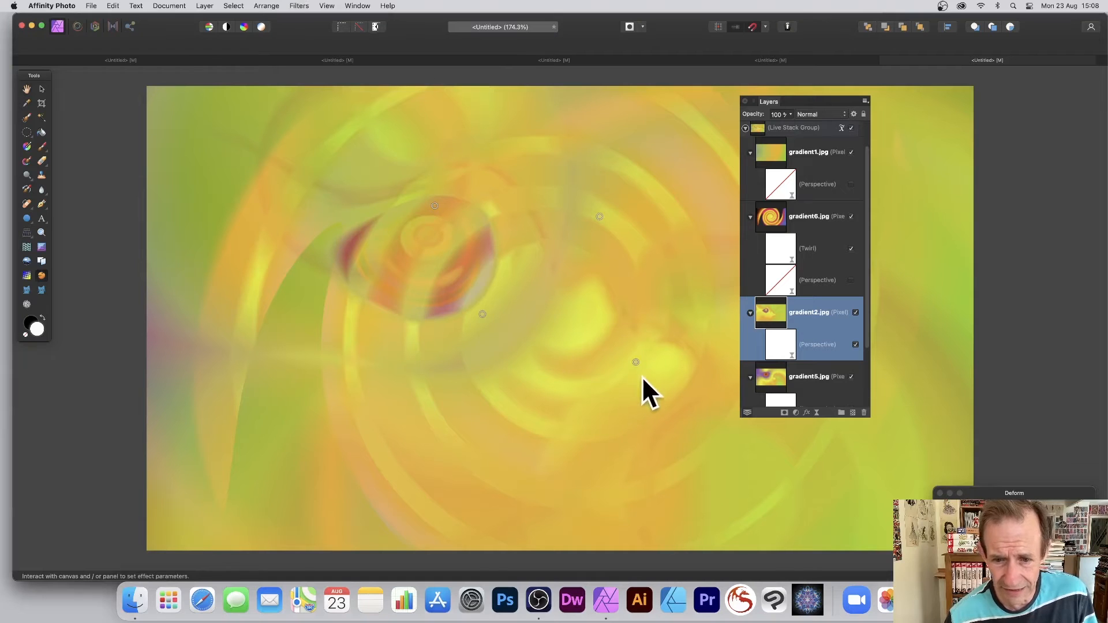
{"action": "left_click_drag", "start_coordinate": [636, 362], "coordinate": [523, 314]}
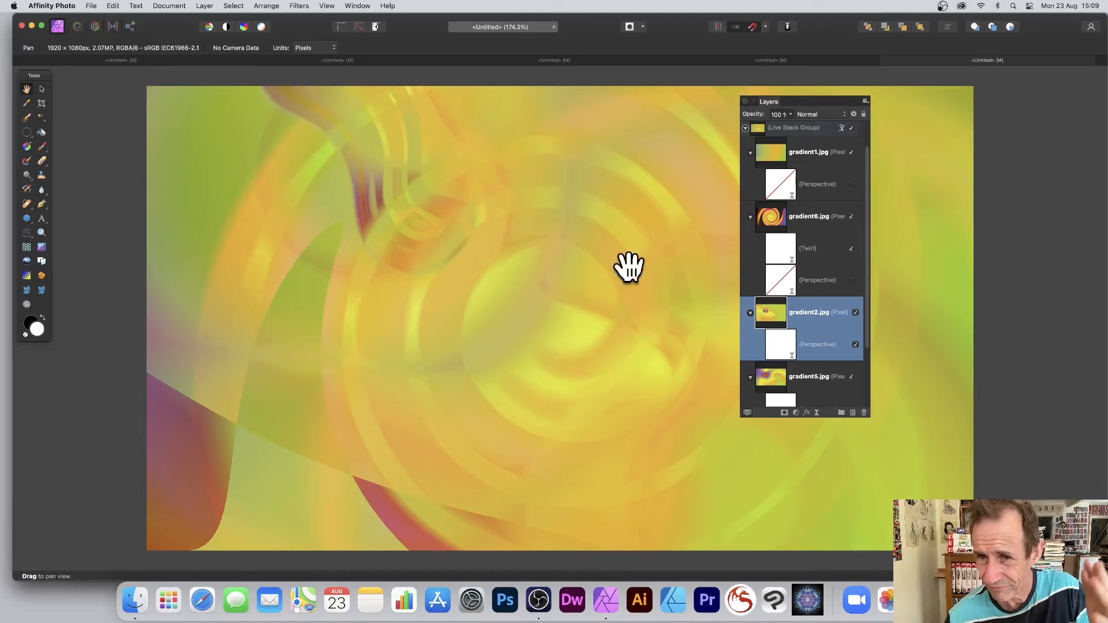
{"action": "mouse_move", "coordinate": [816, 267]}
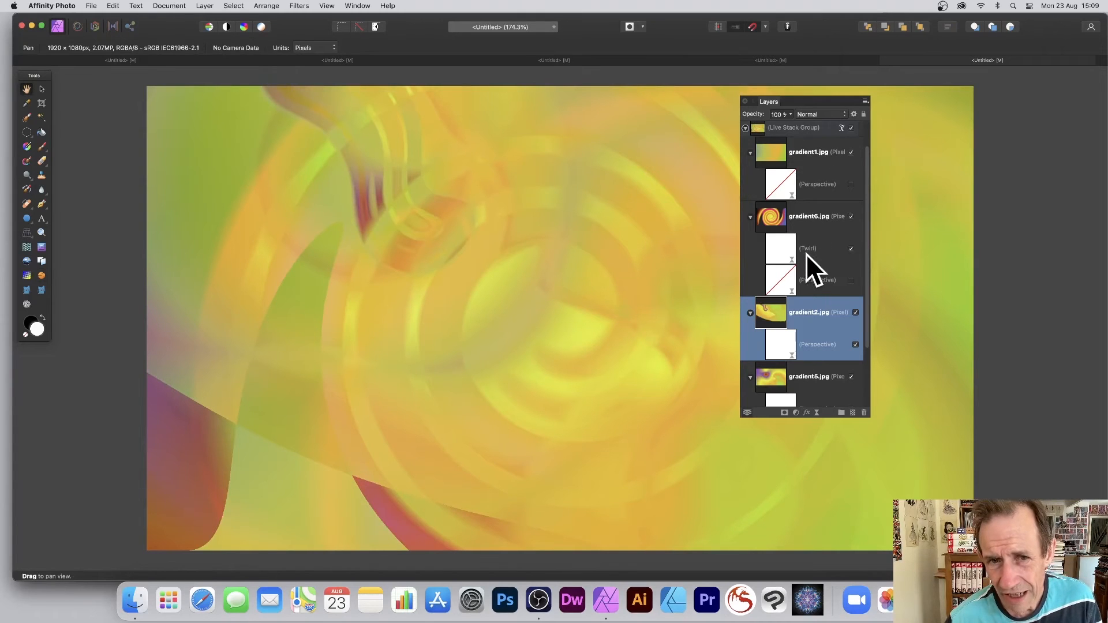
{"action": "left_click", "coordinate": [840, 128]}
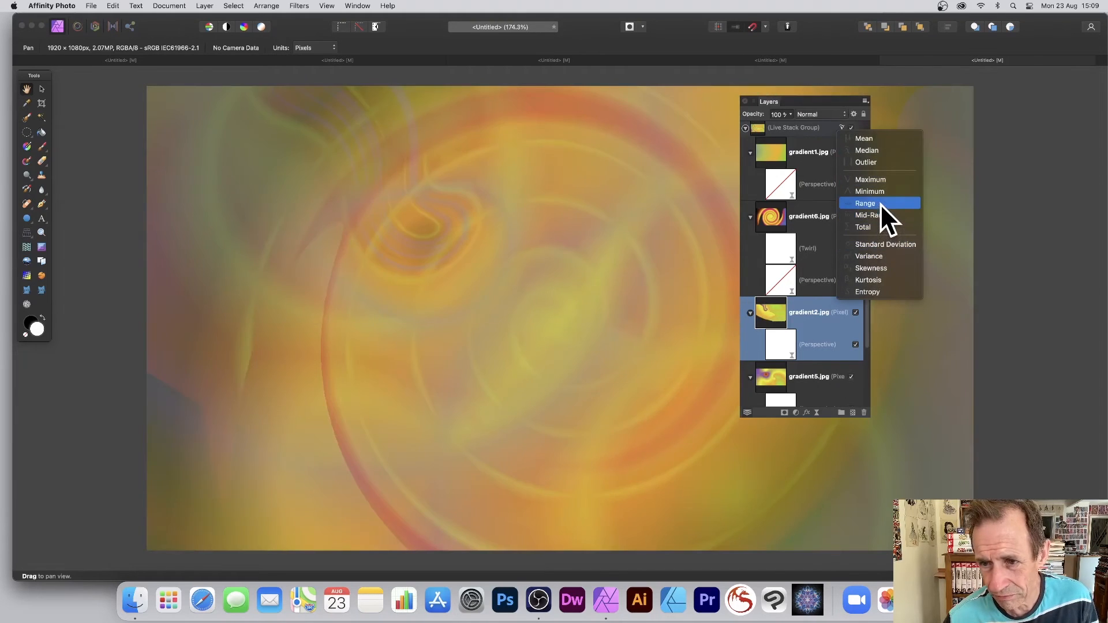
Pick a new stack operator, turning the composite into a pastel green-blue swirl
{"action": "left_click", "coordinate": [865, 204]}
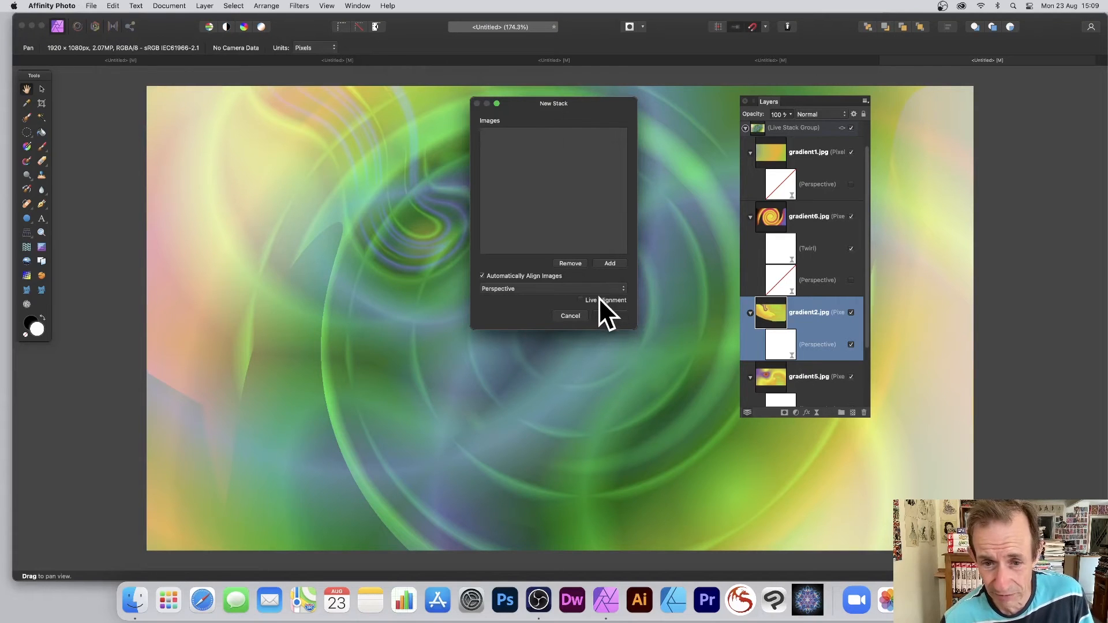
Add type1–type6.jpg to a New Stack and confirm to create the live stack
{"action": "left_click", "coordinate": [609, 263]}
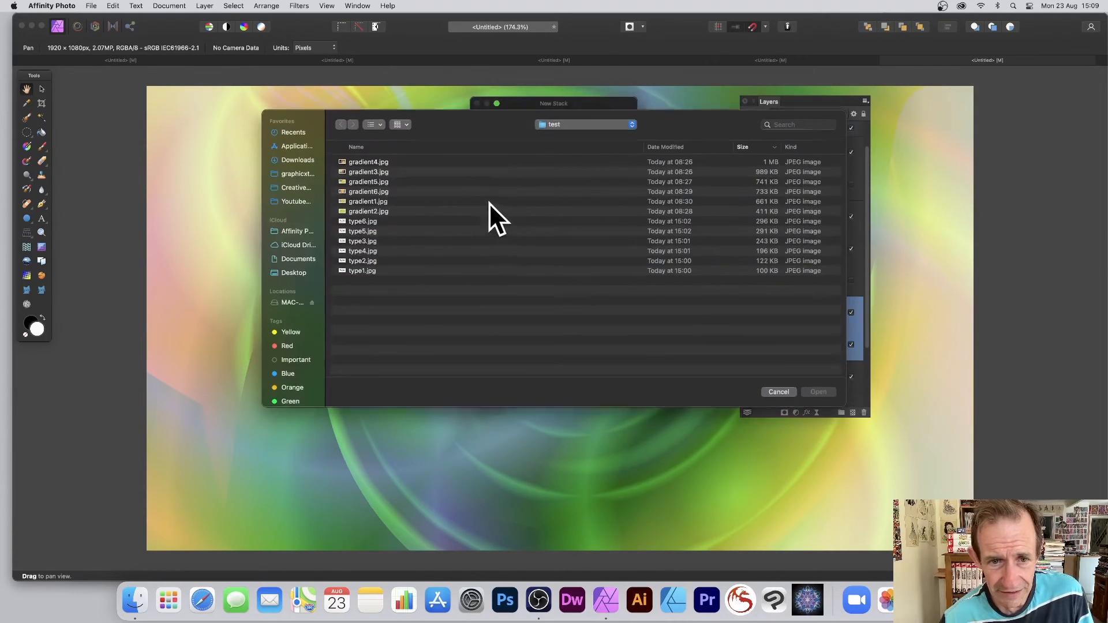
{"action": "left_click", "coordinate": [361, 222]}
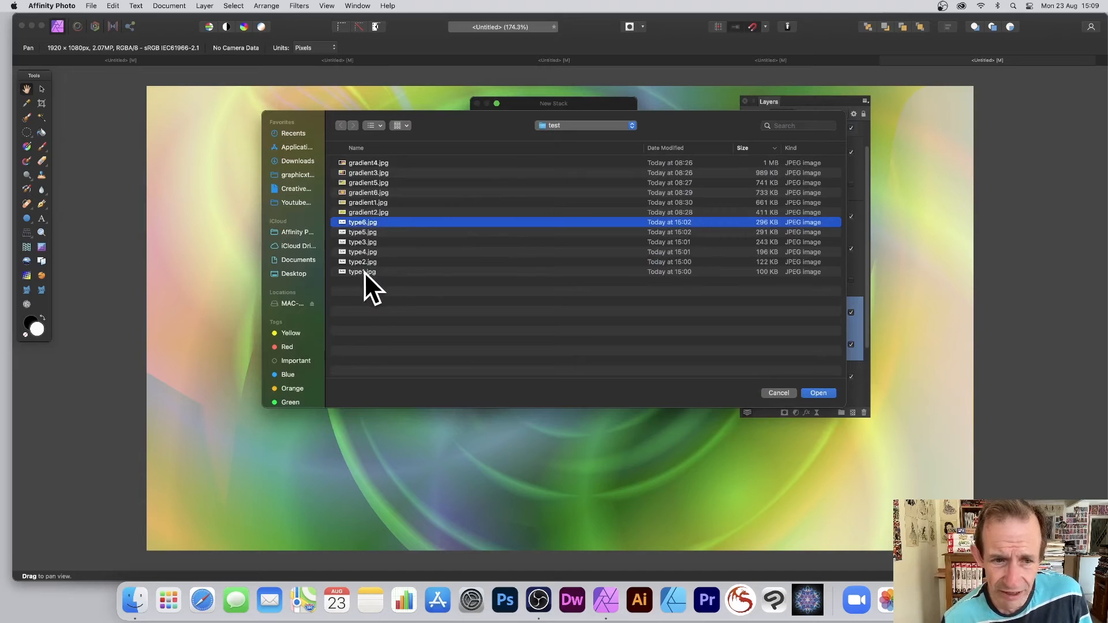
{"action": "left_click", "coordinate": [362, 272]}
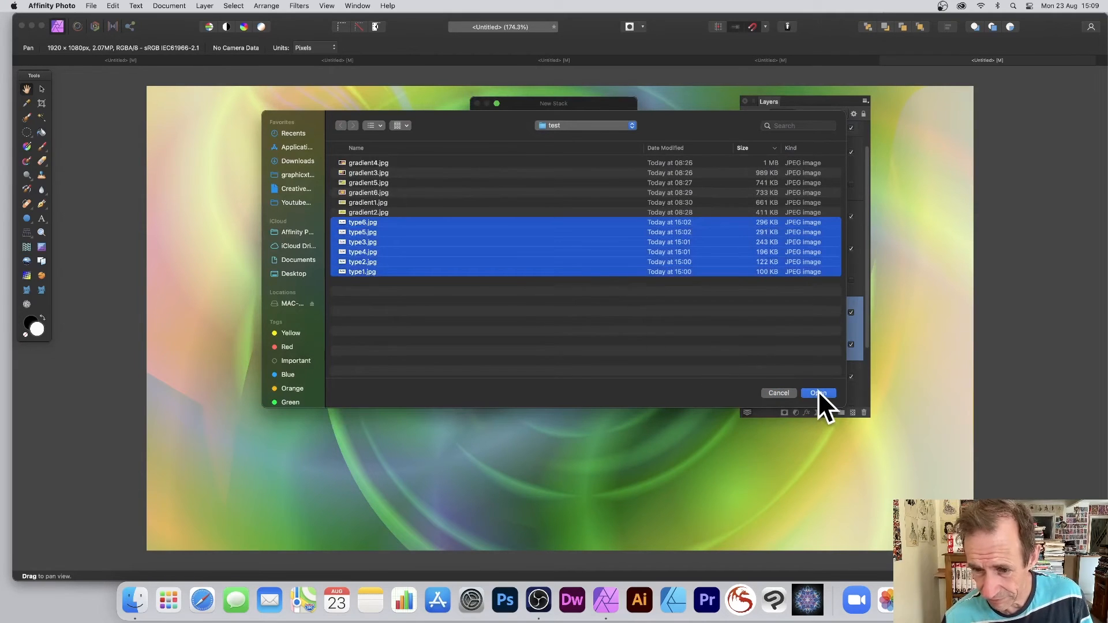
{"action": "left_click", "coordinate": [818, 393]}
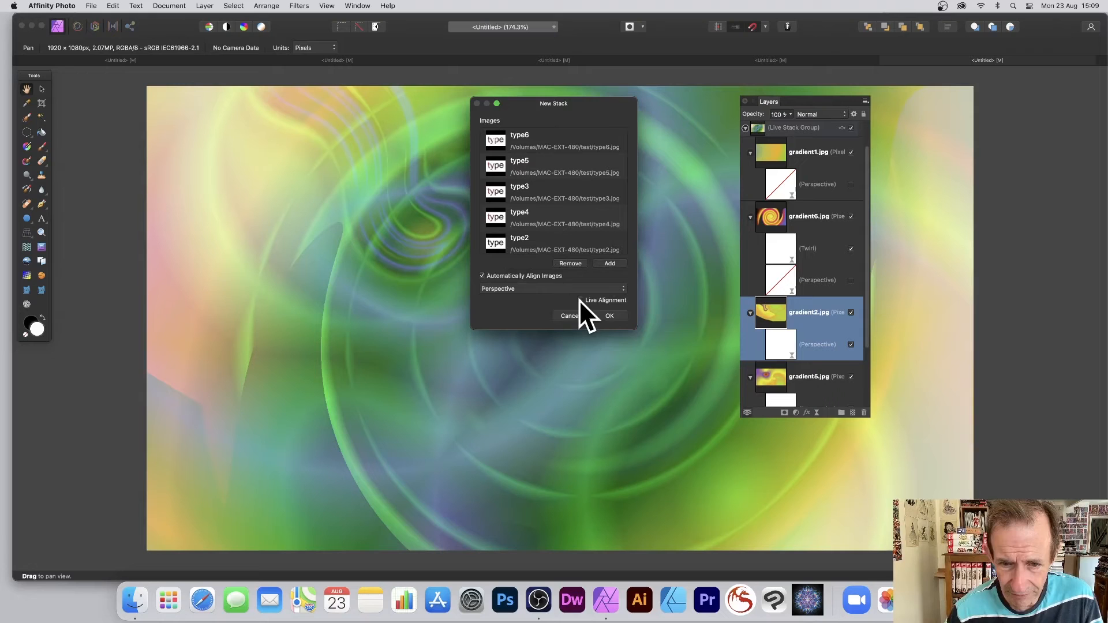
{"action": "left_click", "coordinate": [608, 315]}
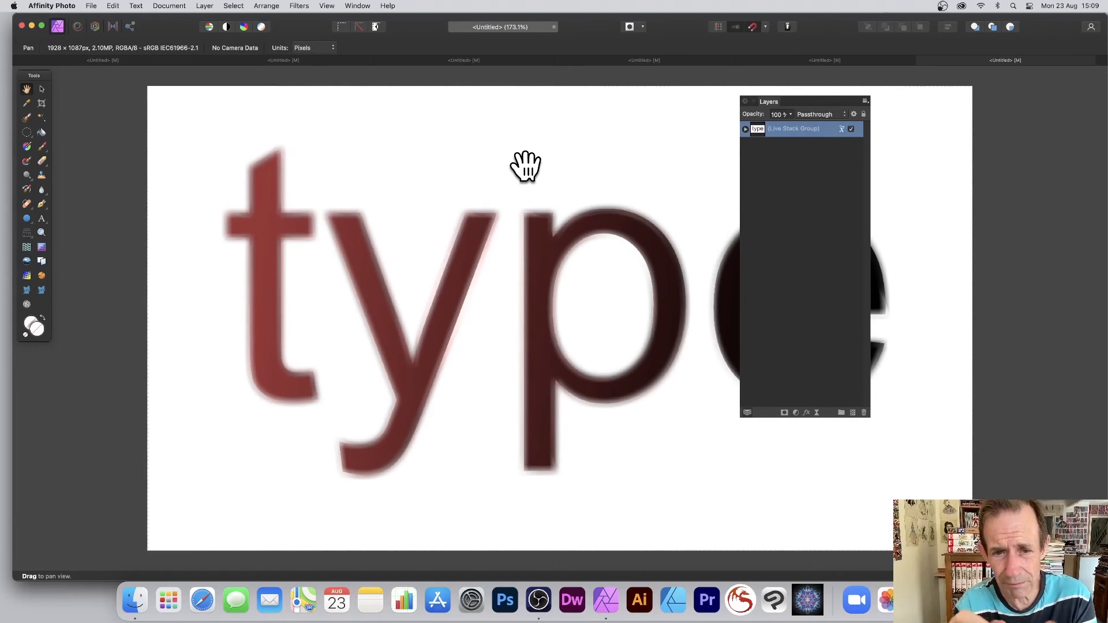
{"action": "mouse_move", "coordinate": [416, 296]}
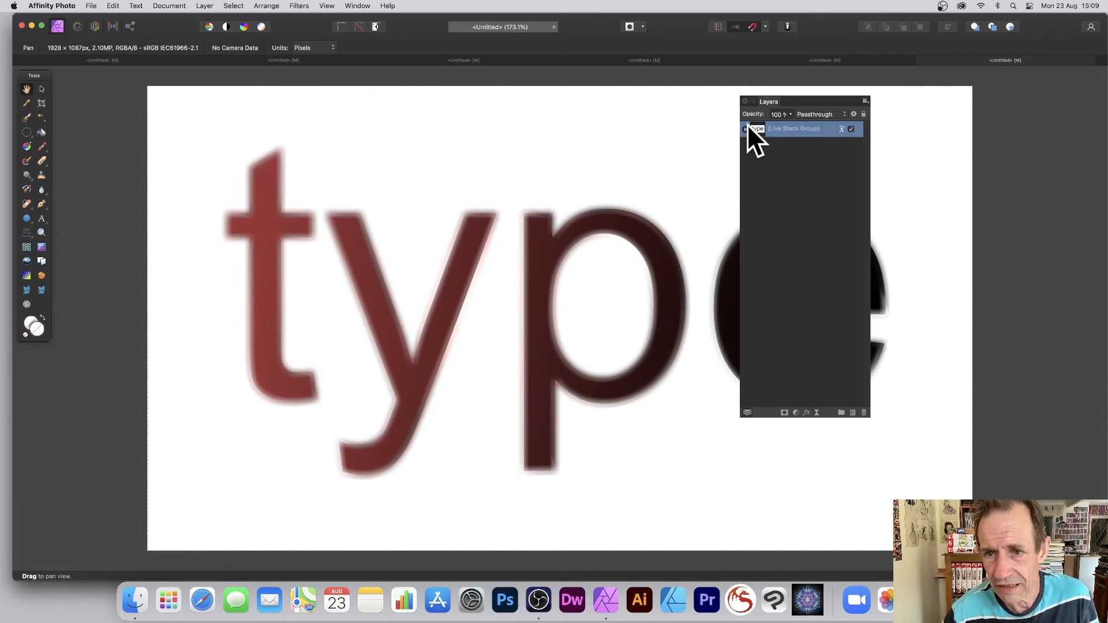
Expand the Live Stack Group and type2.jpg to show its Perspective filter
{"action": "left_click", "coordinate": [745, 129]}
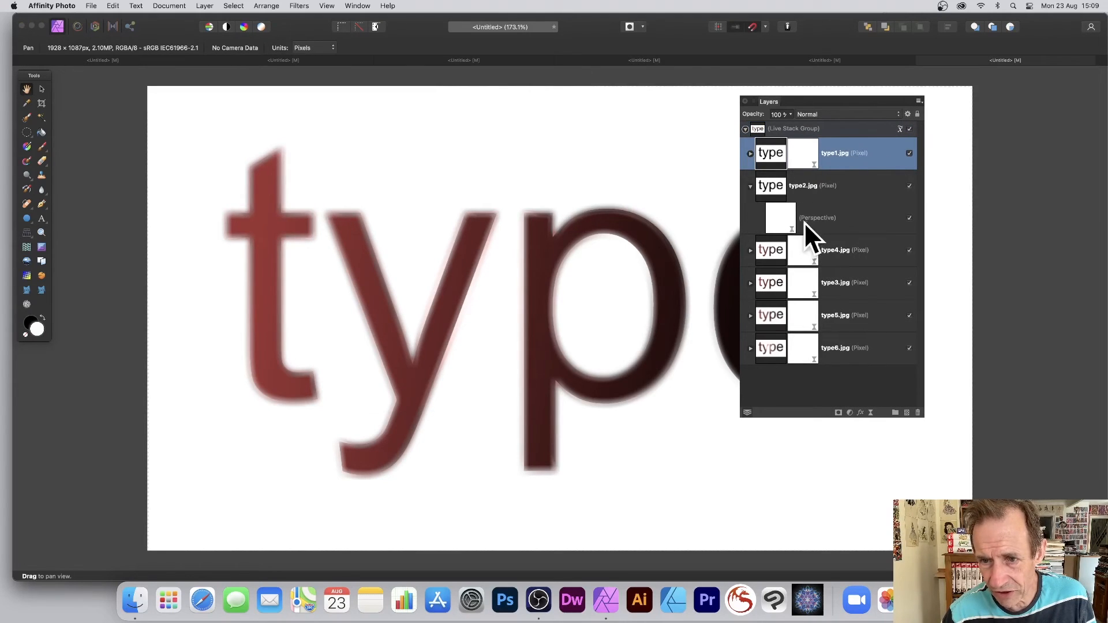
{"action": "left_click", "coordinate": [816, 217]}
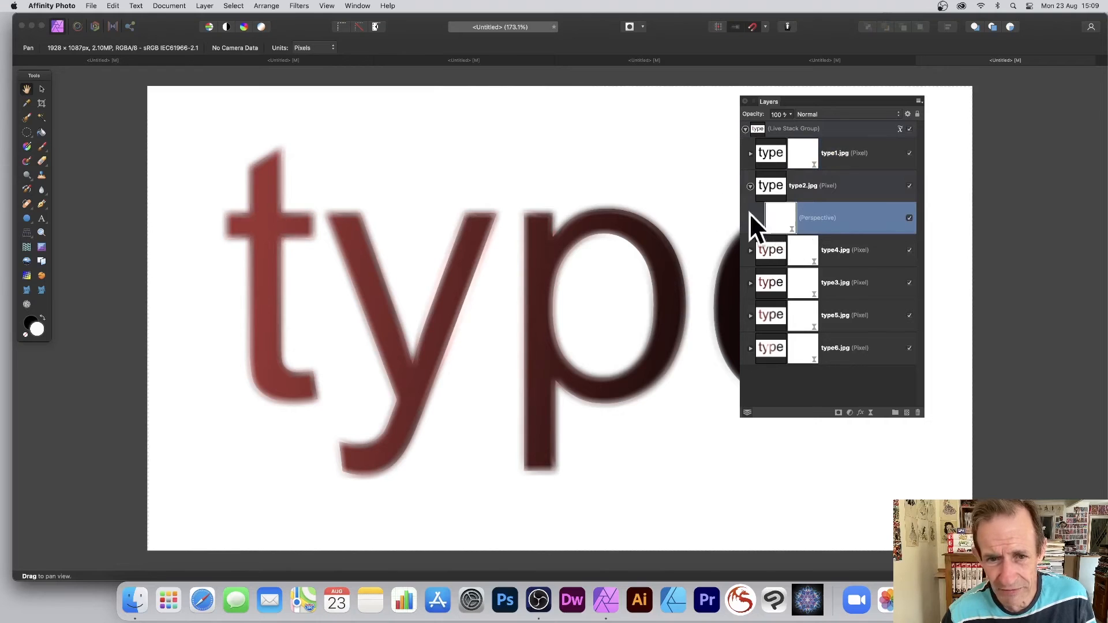
{"action": "left_click", "coordinate": [204, 6]}
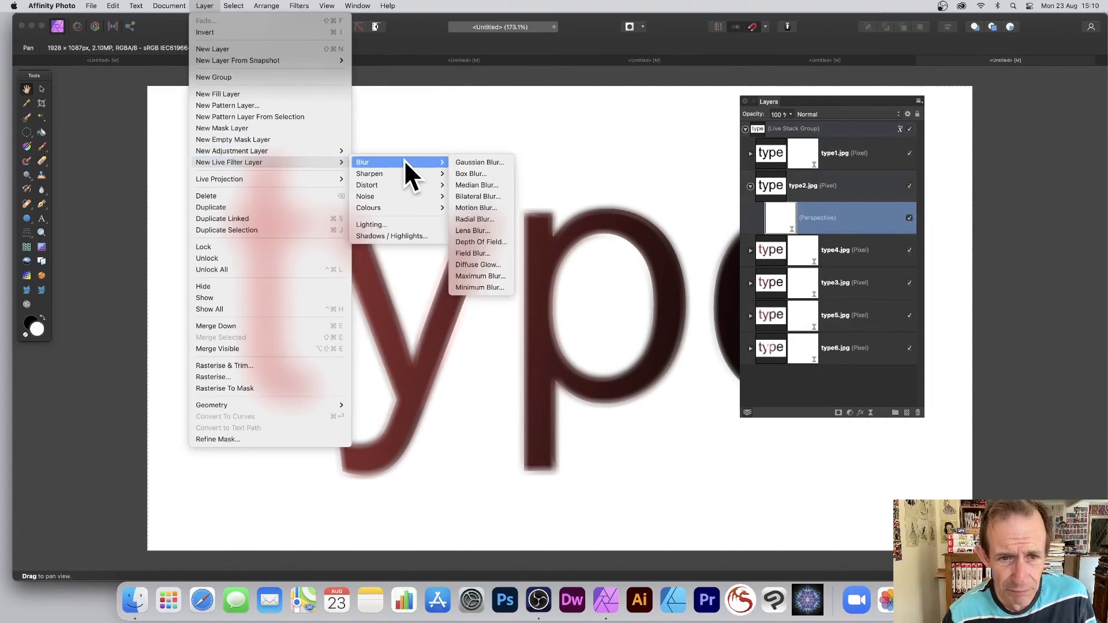
Add a Gaussian Blur live filter to type2.jpg and choose a different stack operator
{"action": "left_click", "coordinate": [479, 162]}
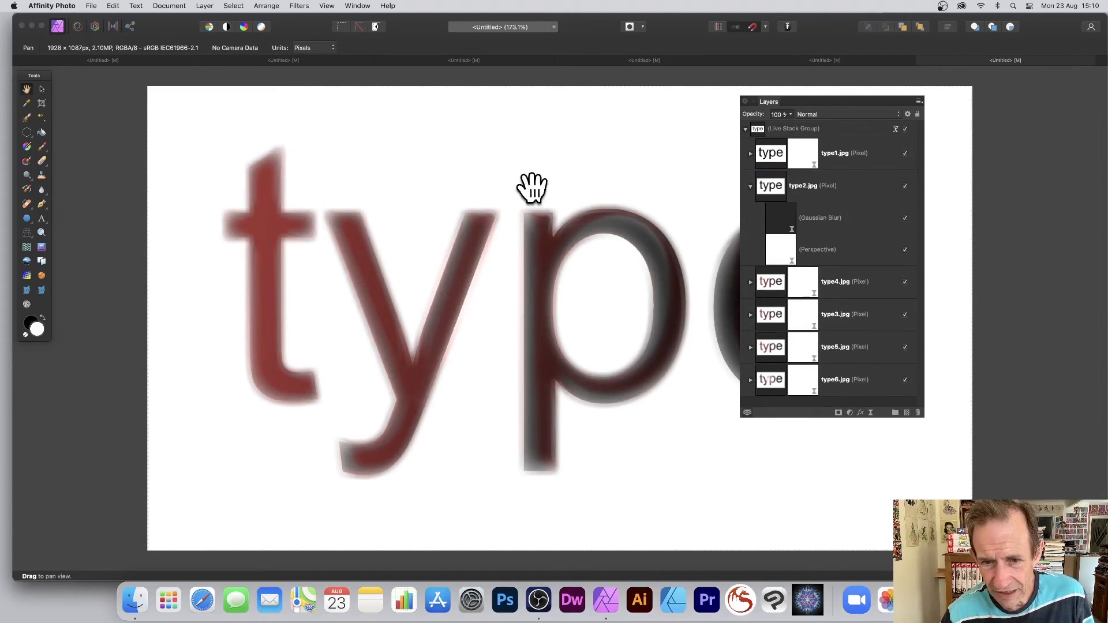
{"action": "left_click", "coordinate": [896, 128]}
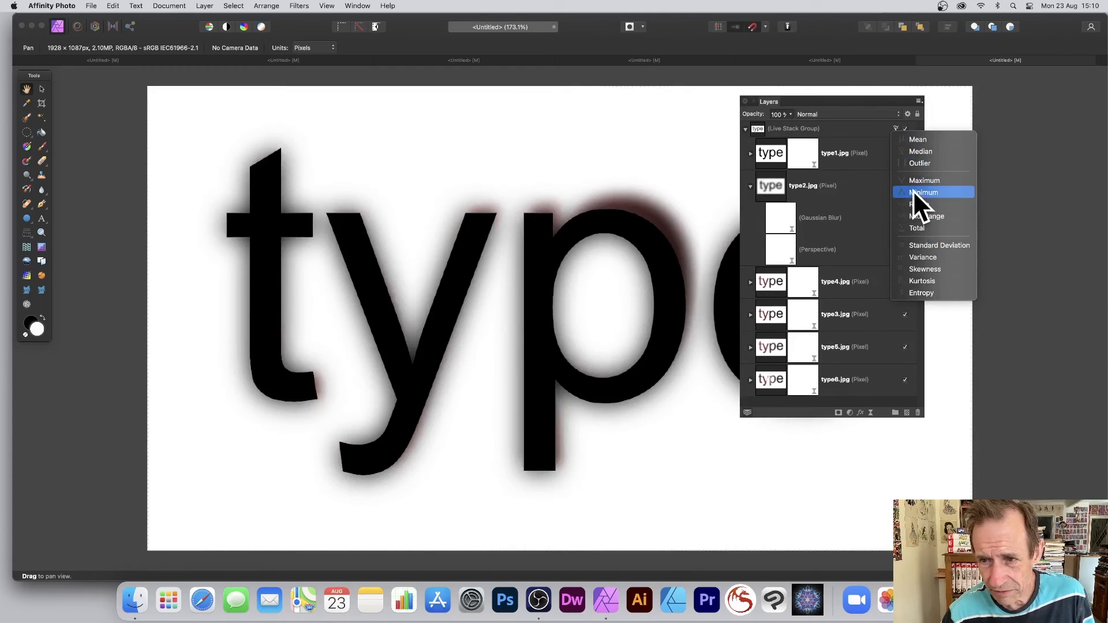
{"action": "left_click", "coordinate": [925, 193]}
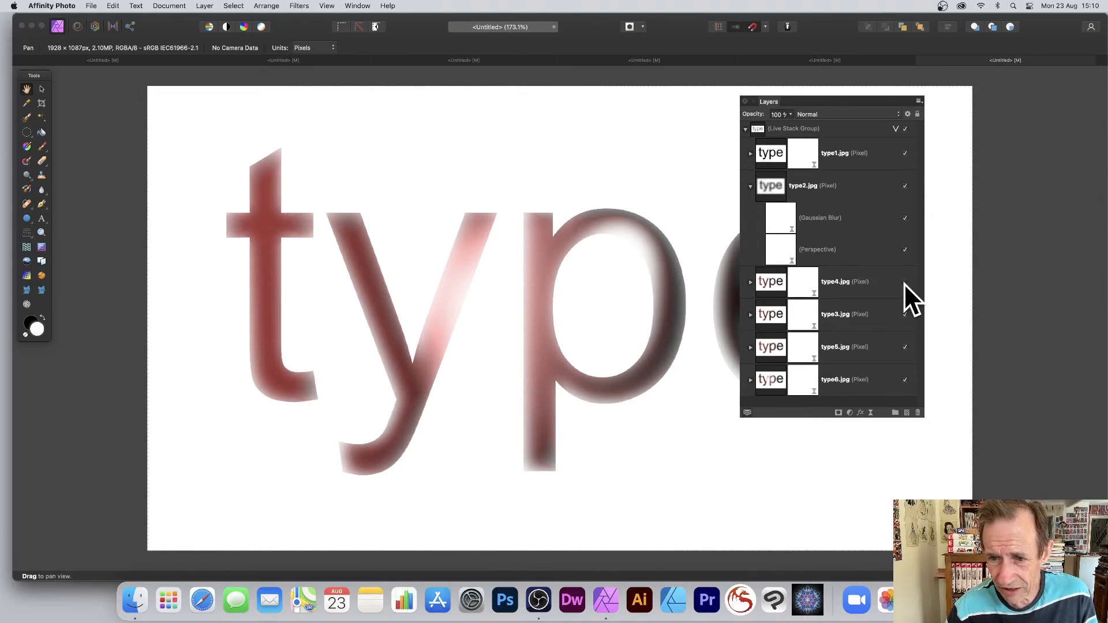
{"action": "left_click", "coordinate": [844, 281]}
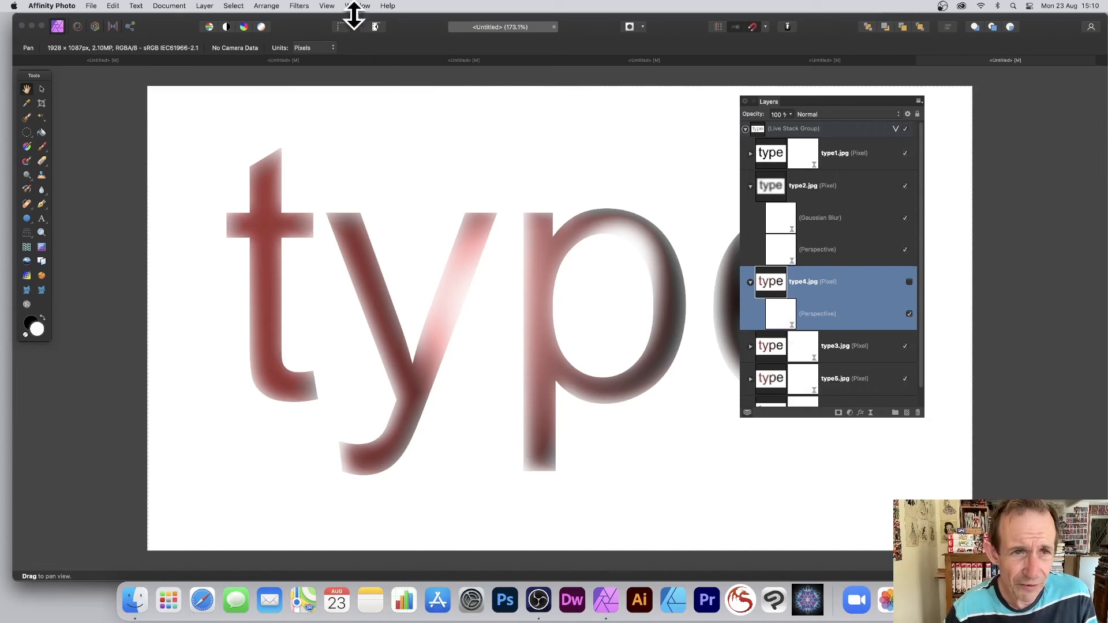
{"action": "left_click", "coordinate": [299, 5]}
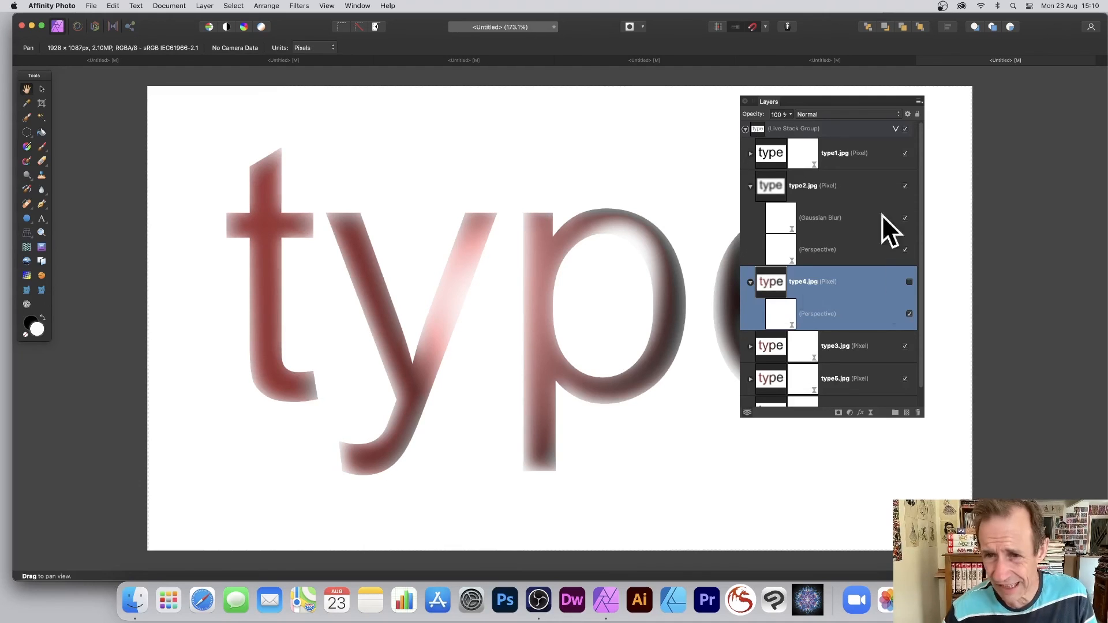
Collapse and select the live stack group, then merge visible into a new layer
{"action": "left_click", "coordinate": [744, 128]}
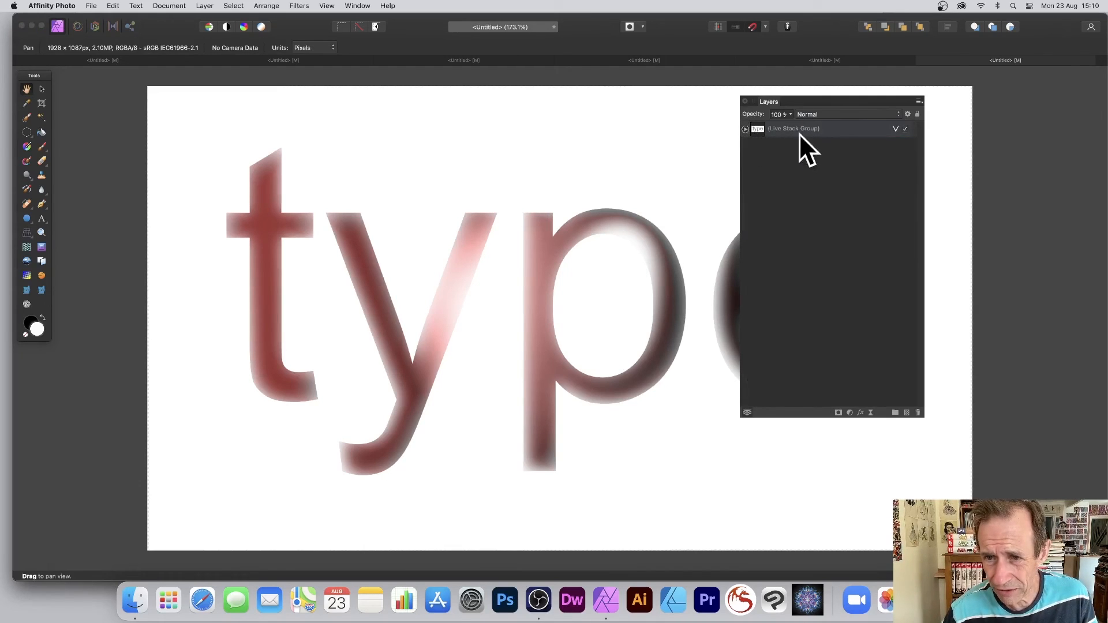
{"action": "left_click", "coordinate": [791, 128]}
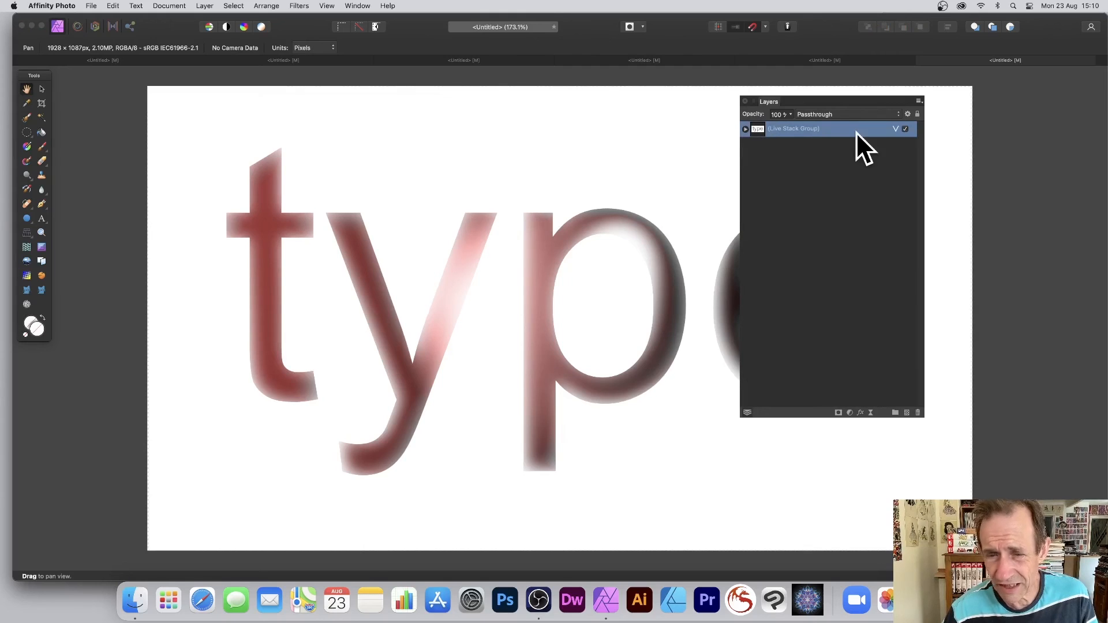
{"action": "left_click", "coordinate": [204, 6]}
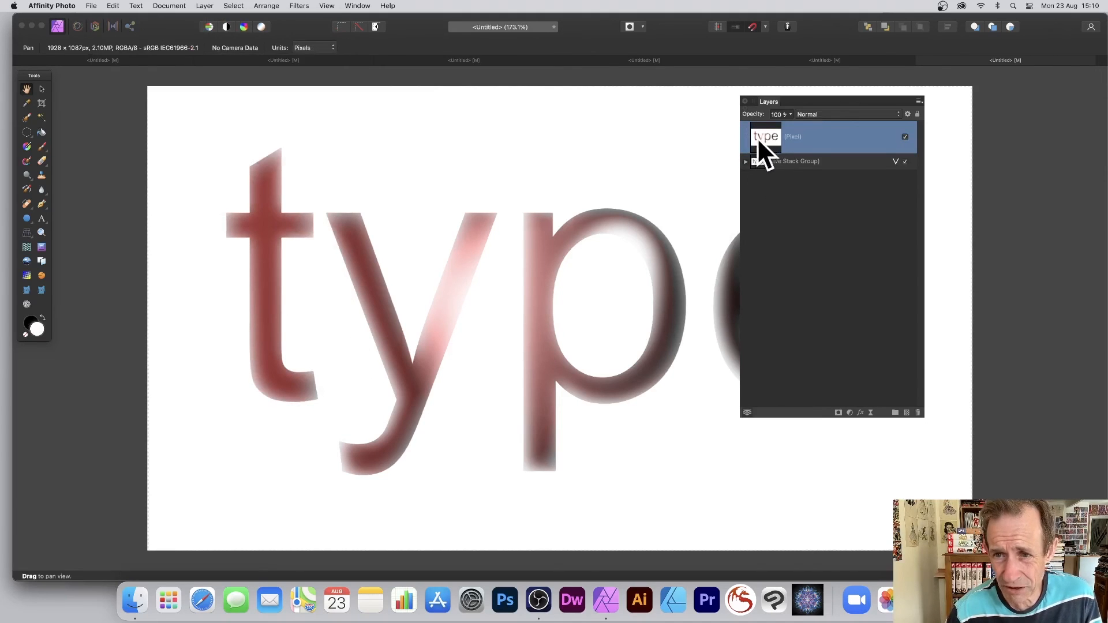
Make a linked duplicate of the merged layer, move it, and set Darken blending
{"action": "left_click", "coordinate": [204, 6]}
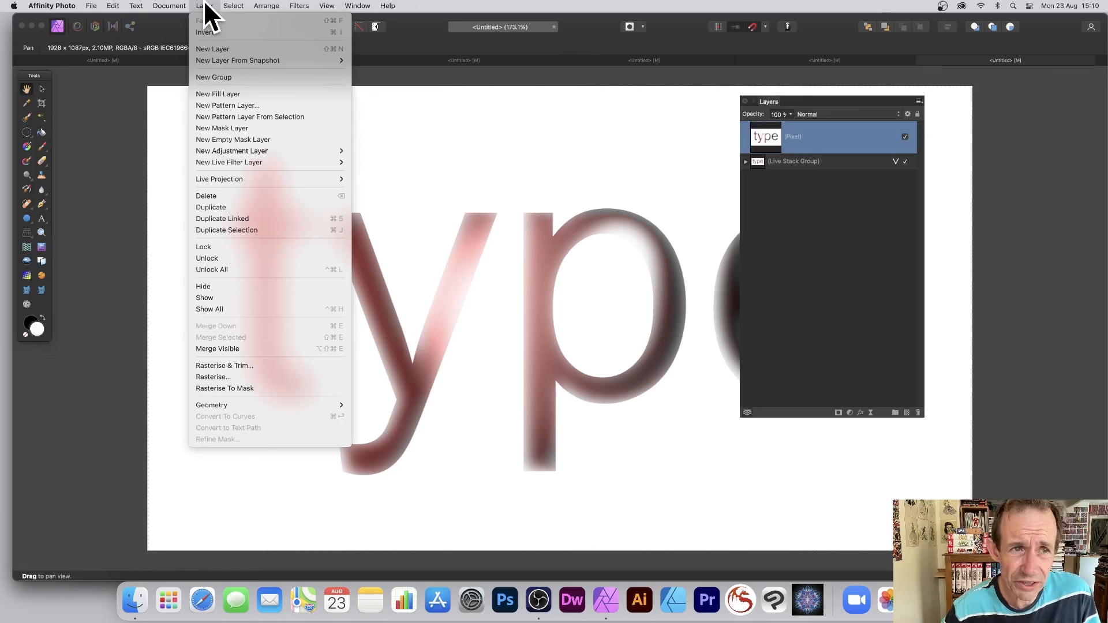
{"action": "mouse_move", "coordinate": [248, 218]}
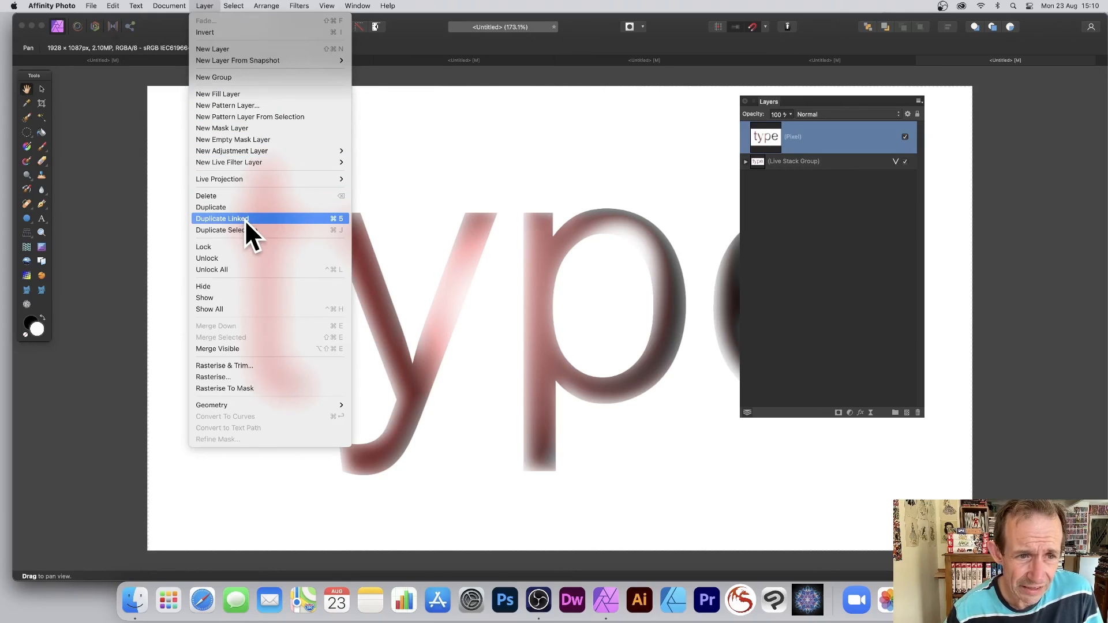
{"action": "left_click", "coordinate": [221, 218]}
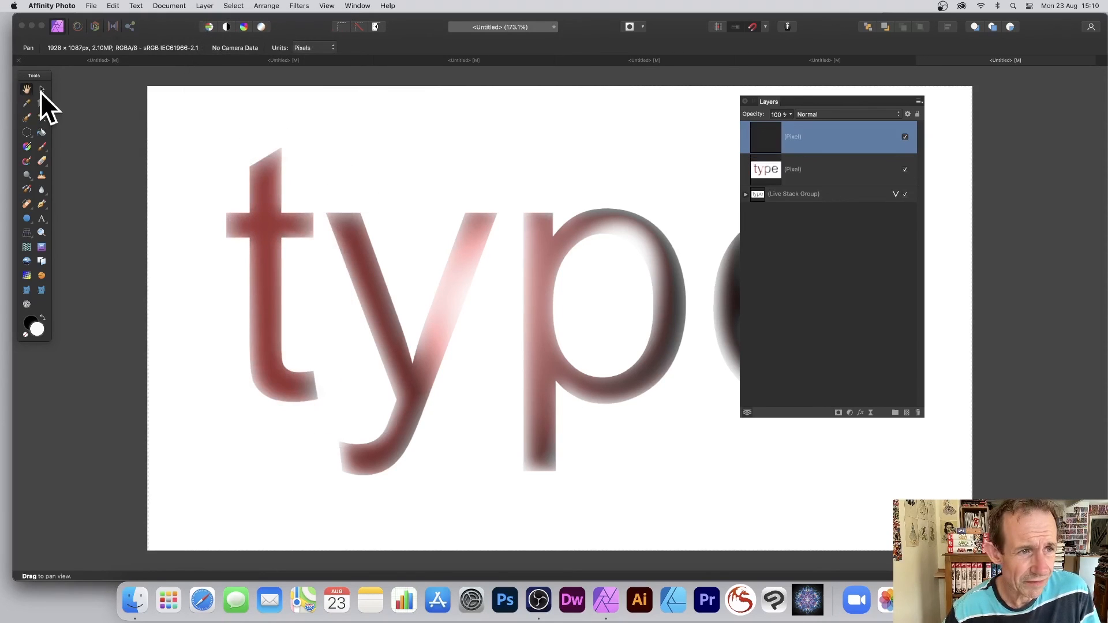
{"action": "left_click", "coordinate": [41, 89]}
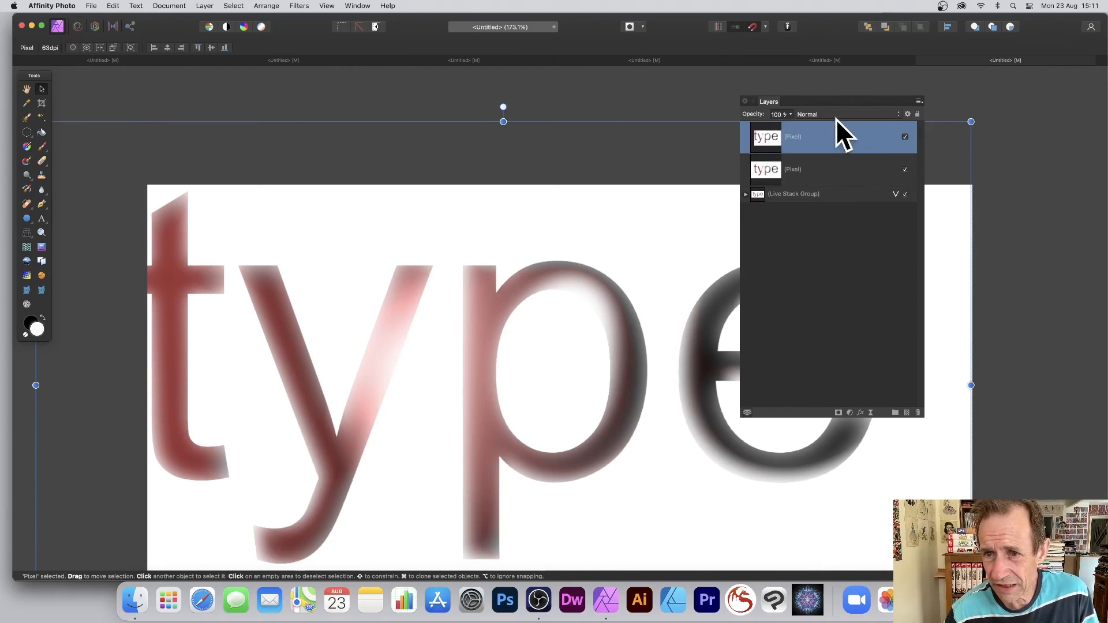
{"action": "left_click", "coordinate": [807, 114]}
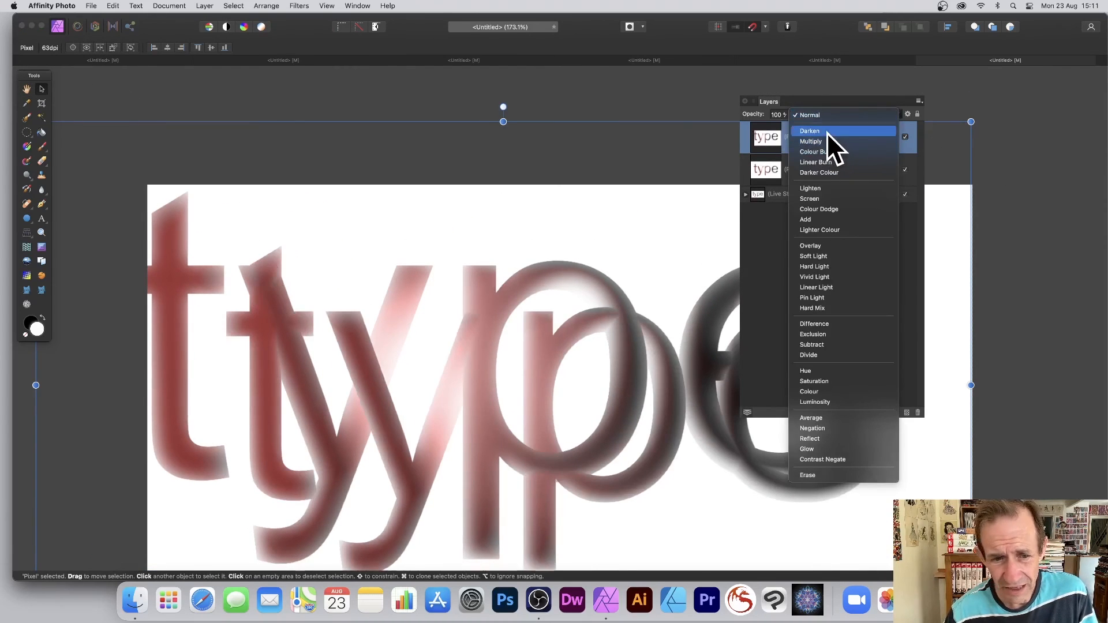
{"action": "left_click", "coordinate": [810, 131]}
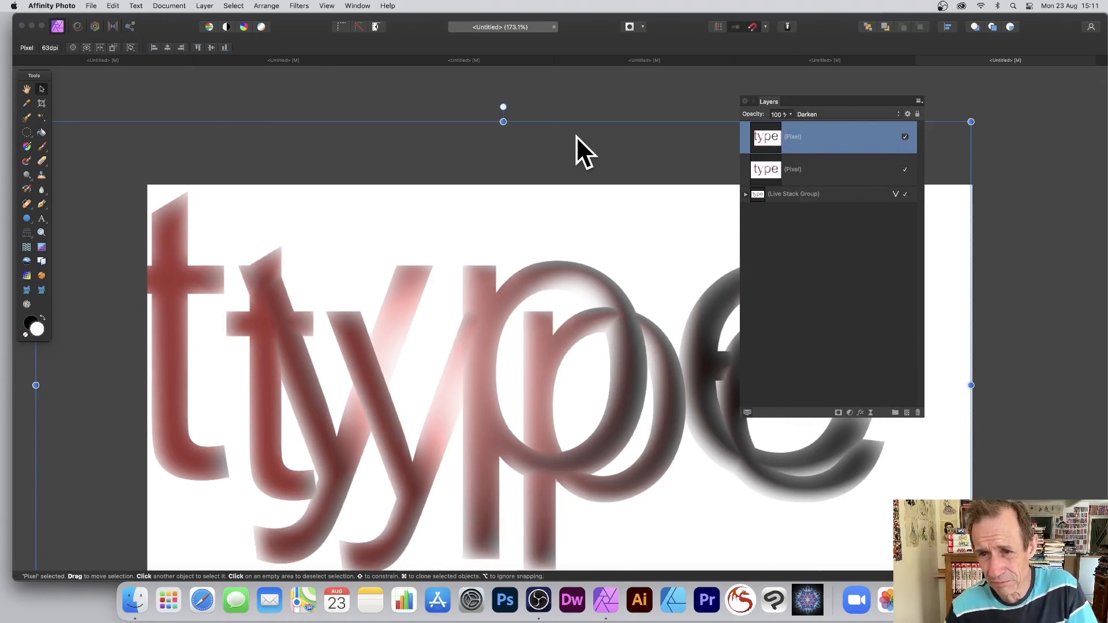
{"action": "left_click", "coordinate": [793, 194]}
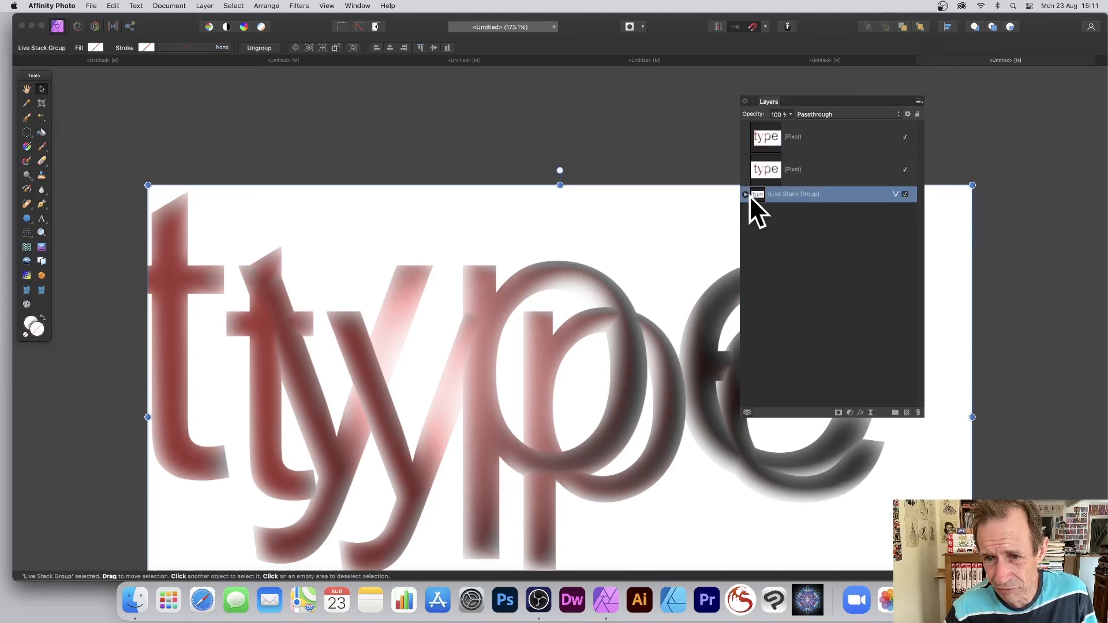
{"action": "left_click", "coordinate": [745, 194]}
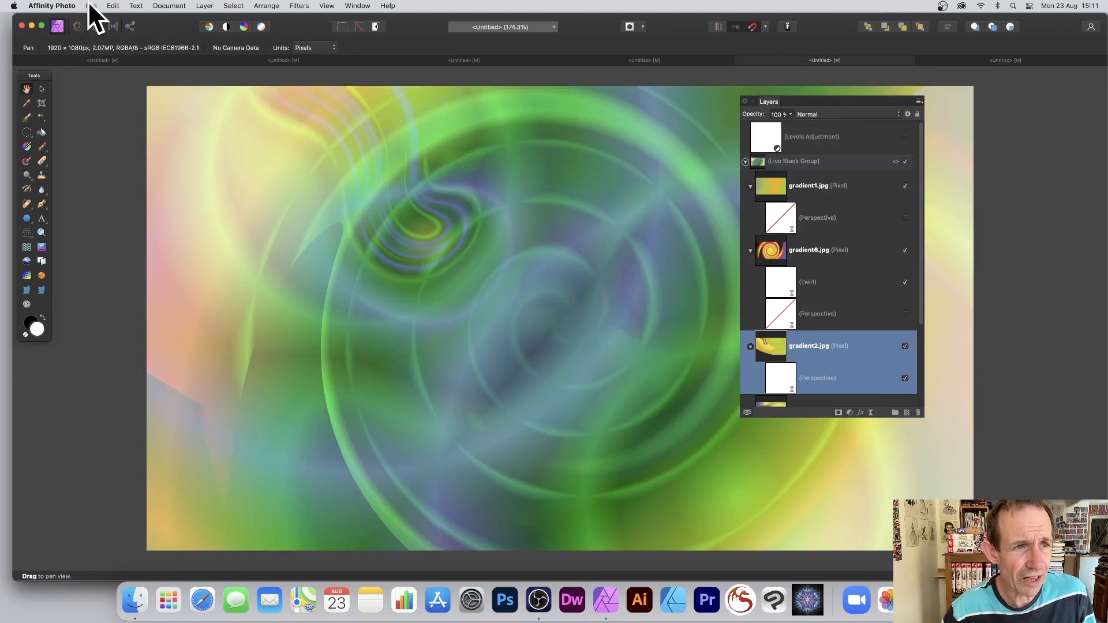
Browse the File and Layer menus, then dismiss them without choosing anything
{"action": "left_click", "coordinate": [91, 6]}
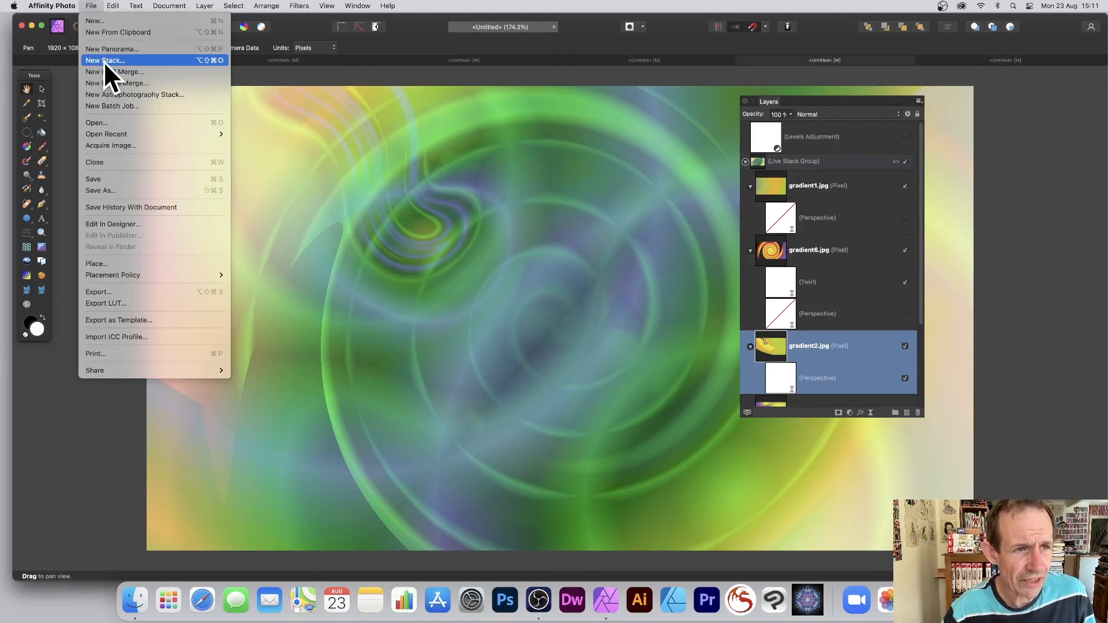
{"action": "mouse_move", "coordinate": [187, 76]}
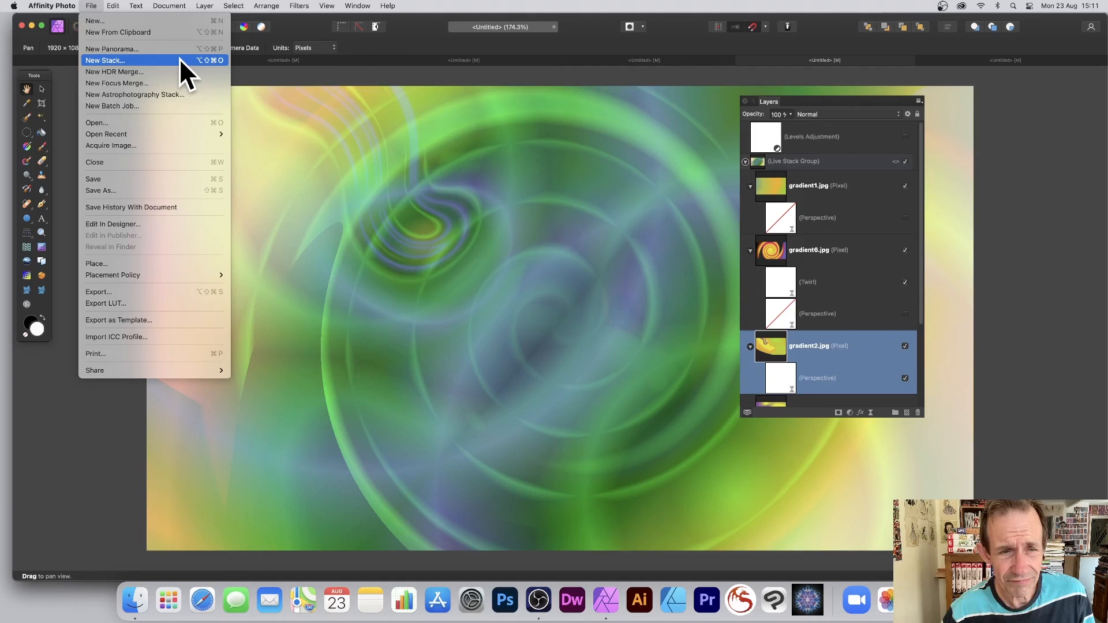
{"action": "left_click", "coordinate": [204, 6]}
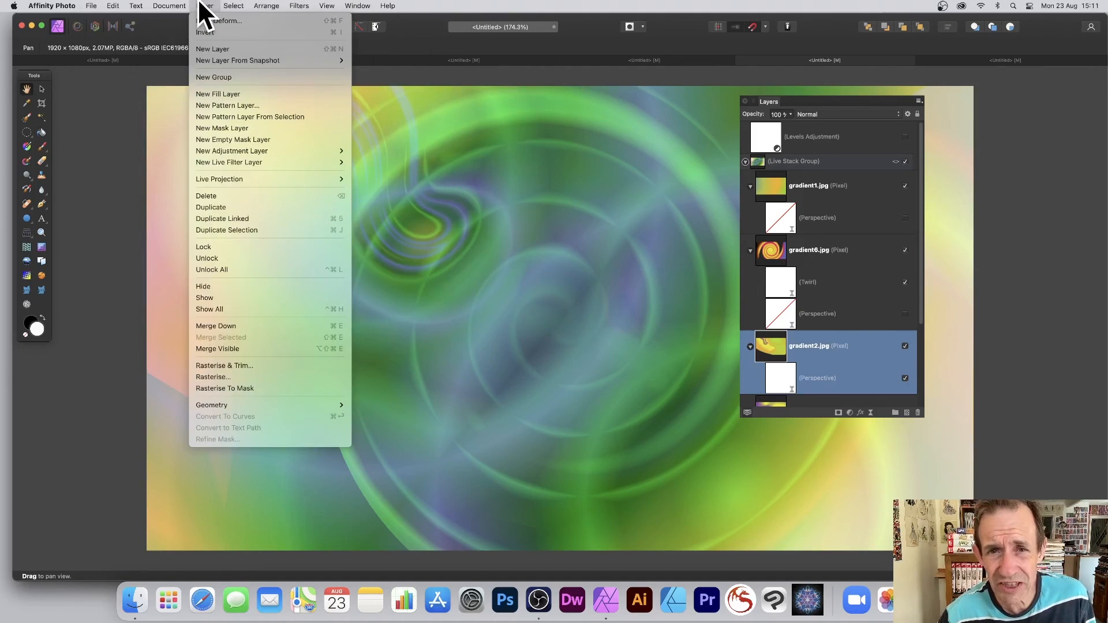
{"action": "left_click", "coordinate": [680, 247]}
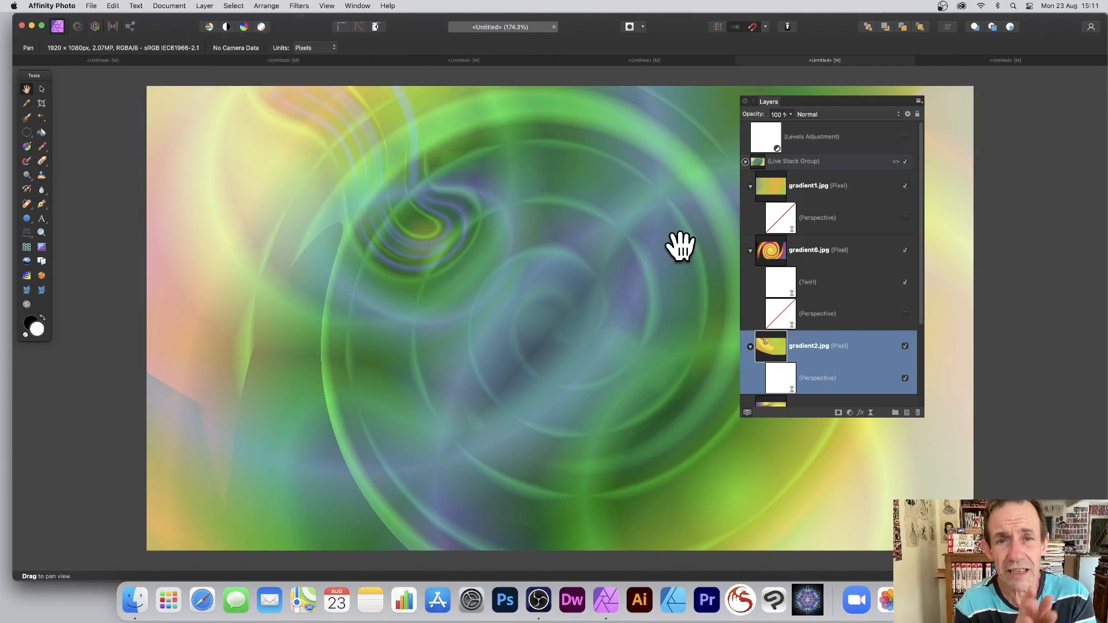